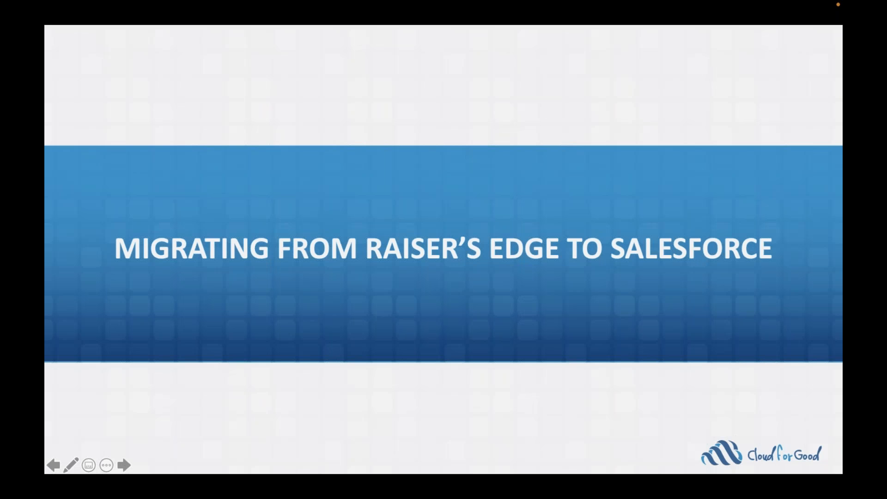
Switch to Chrome showing the Salesforce Fundraising home page with donations chart and tasks
left_click(124, 465)
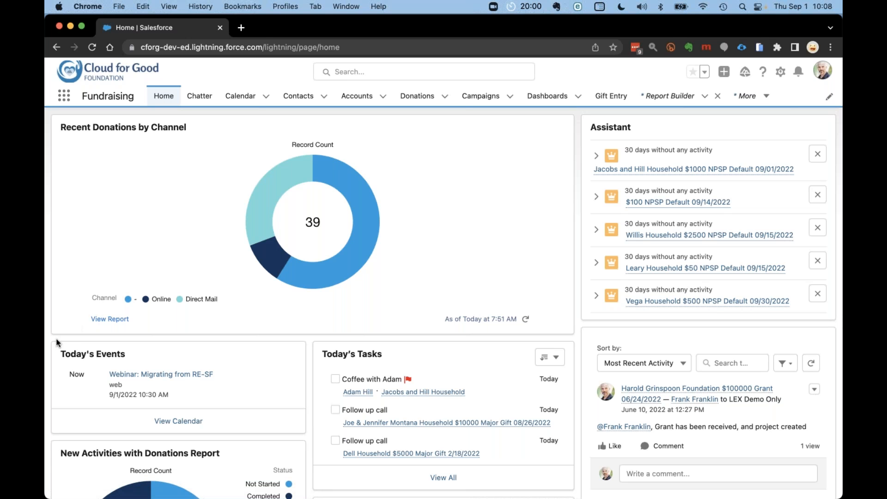
mouse_move(52, 340)
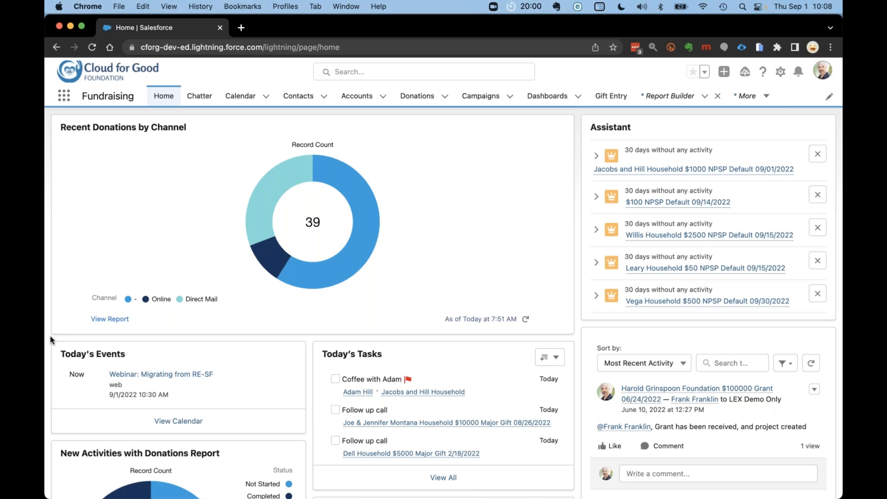
mouse_move(583, 406)
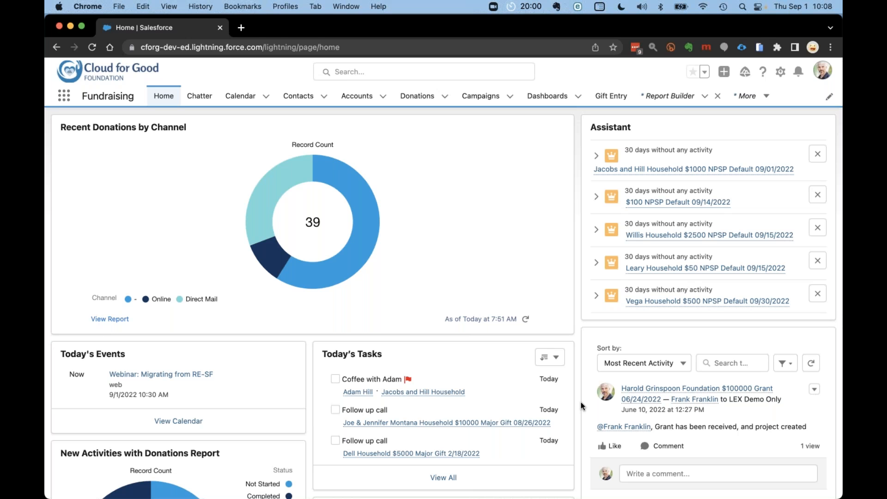
scroll("down", 3)
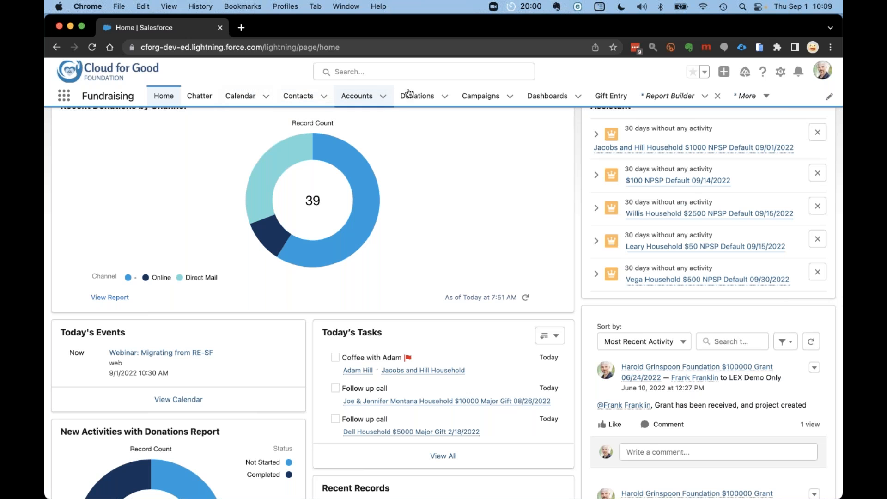
mouse_move(671, 96)
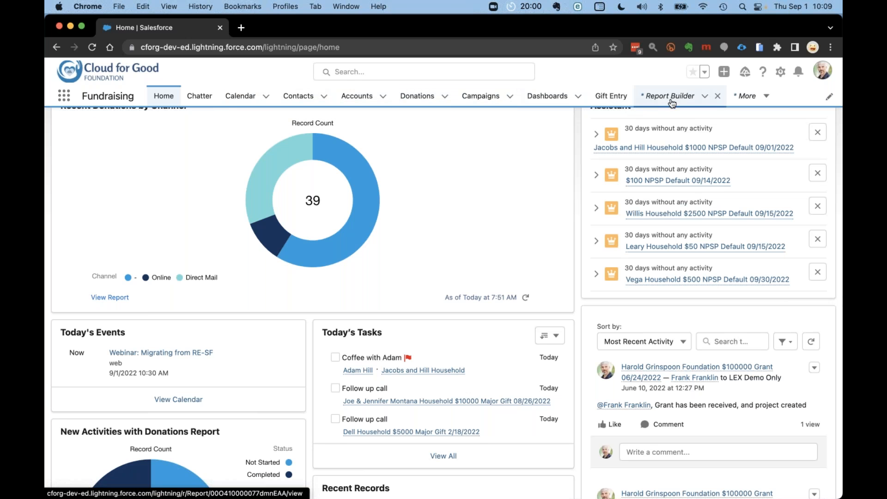
left_click(704, 72)
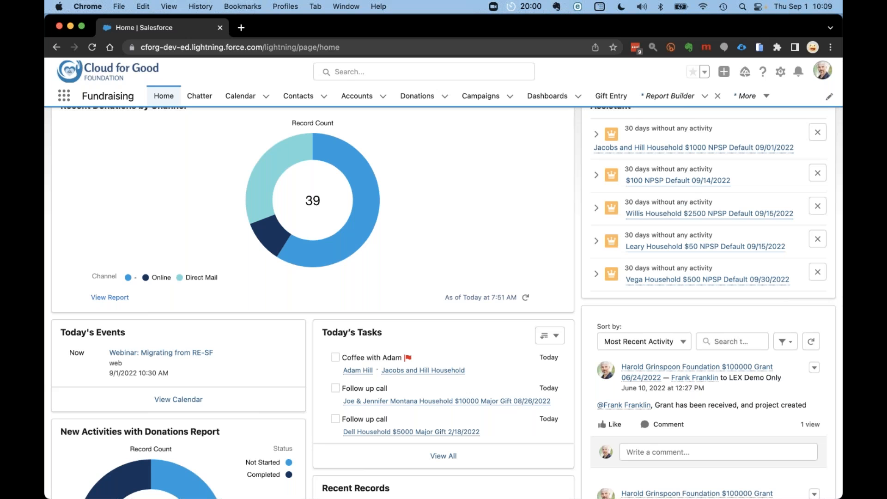
mouse_move(365, 207)
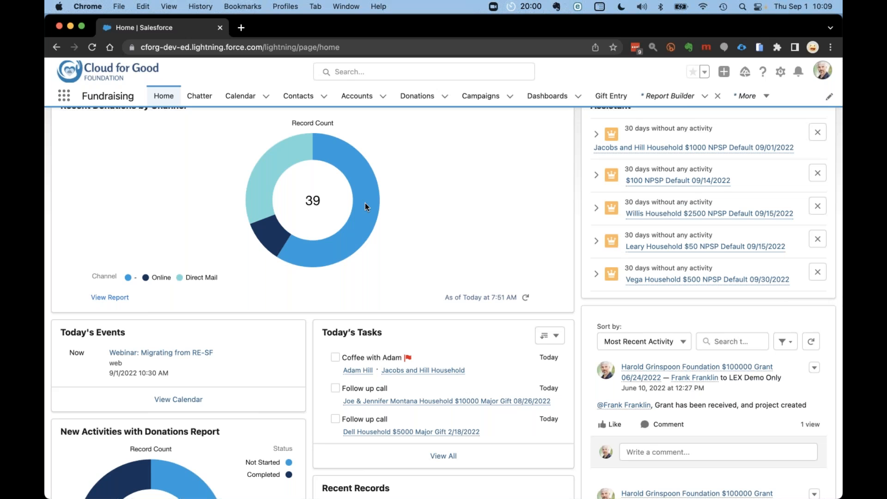
mouse_move(479, 148)
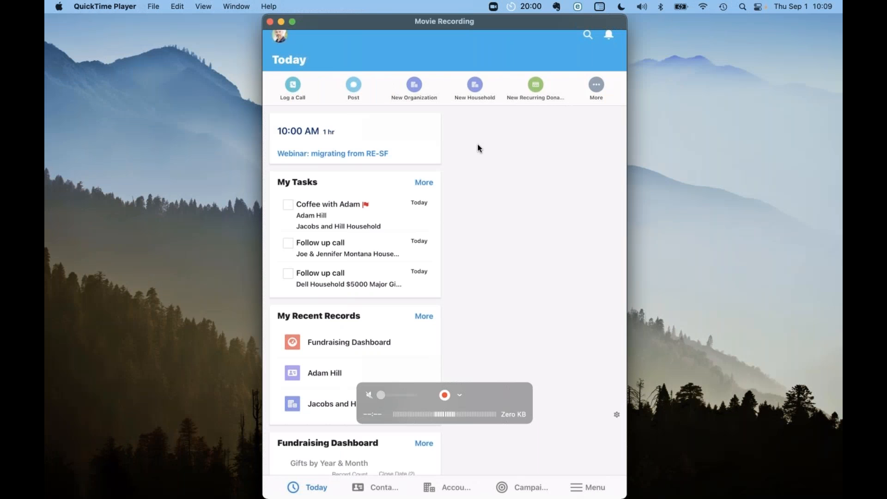
left_click(444, 395)
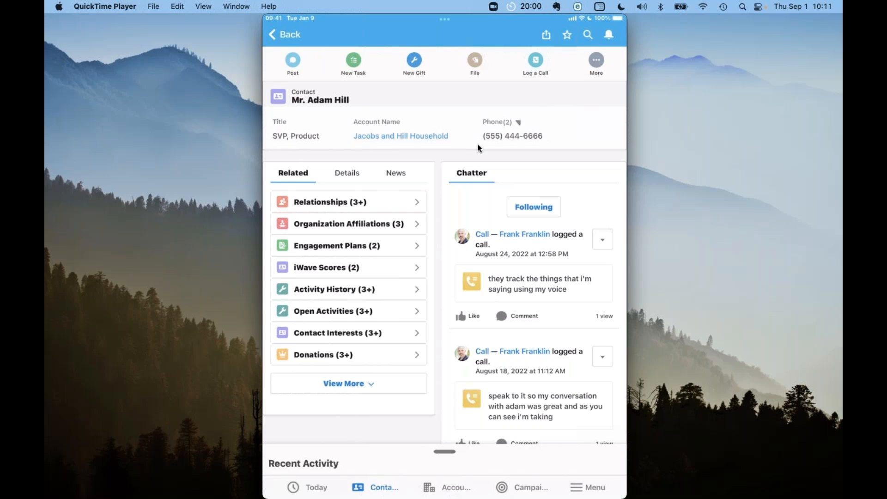
left_click(535, 59)
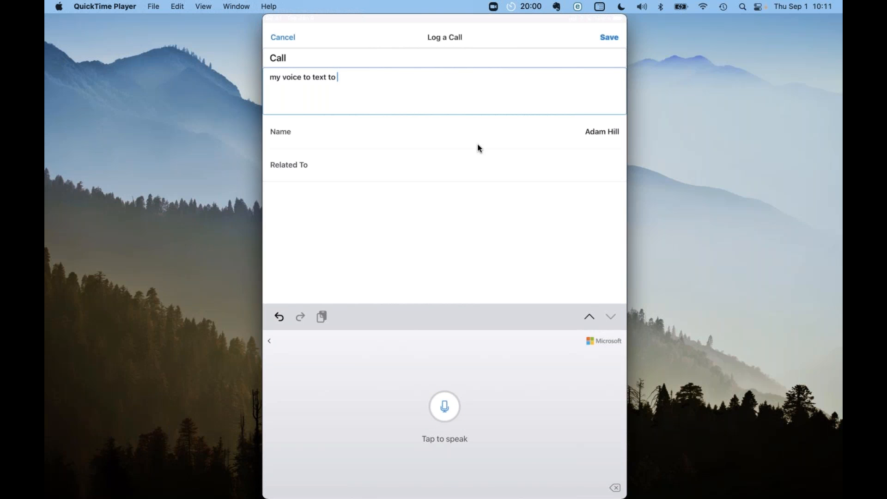
left_click(283, 37)
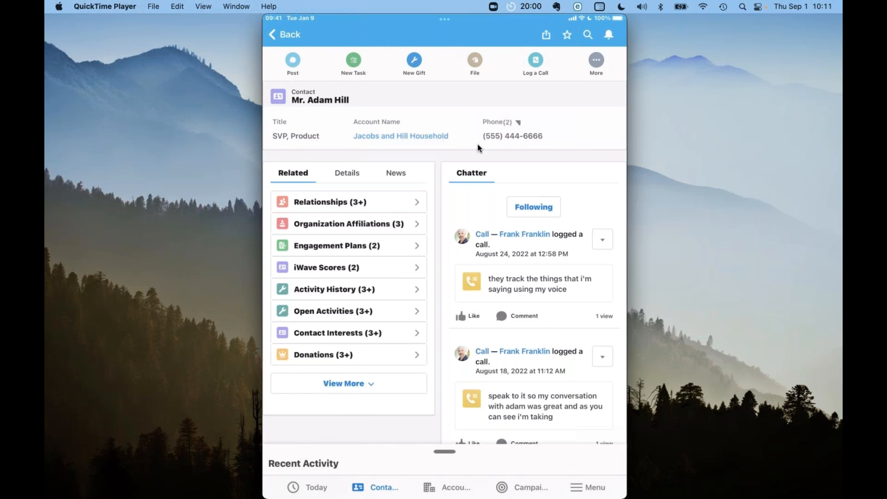
left_click(346, 174)
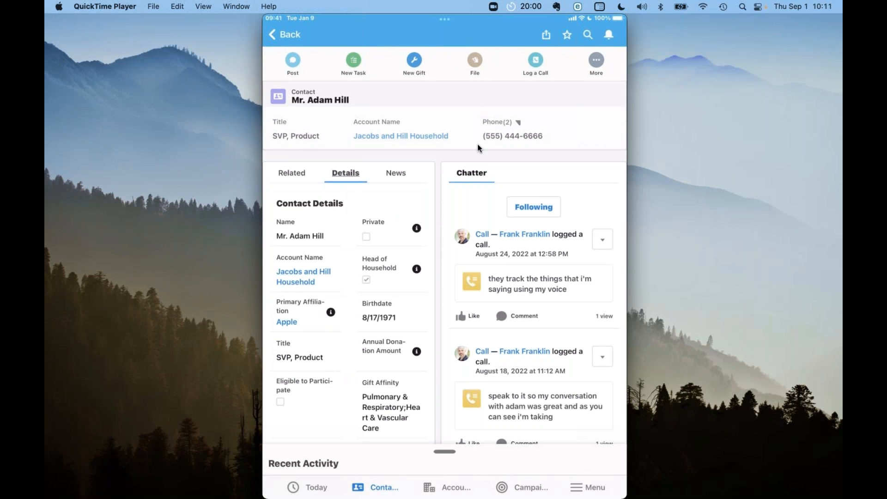
scroll("down", 3)
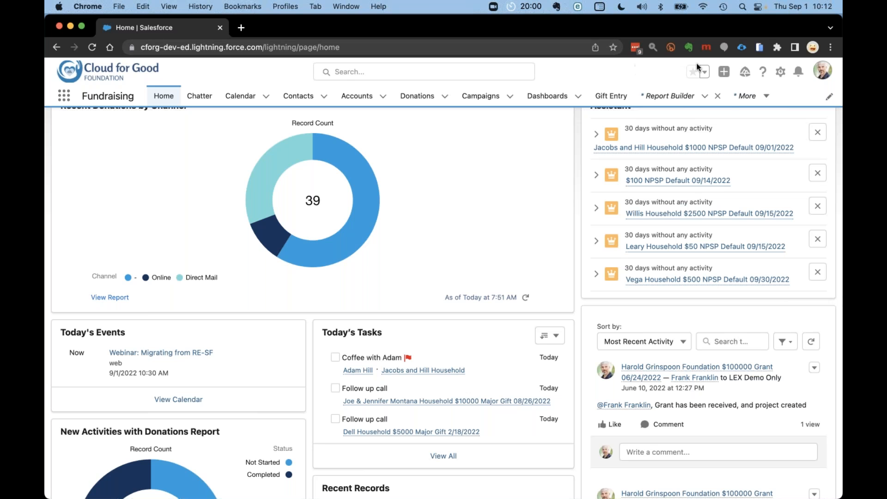
Open Jacobs and Hill Household from Favorites and list its three people
left_click(704, 72)
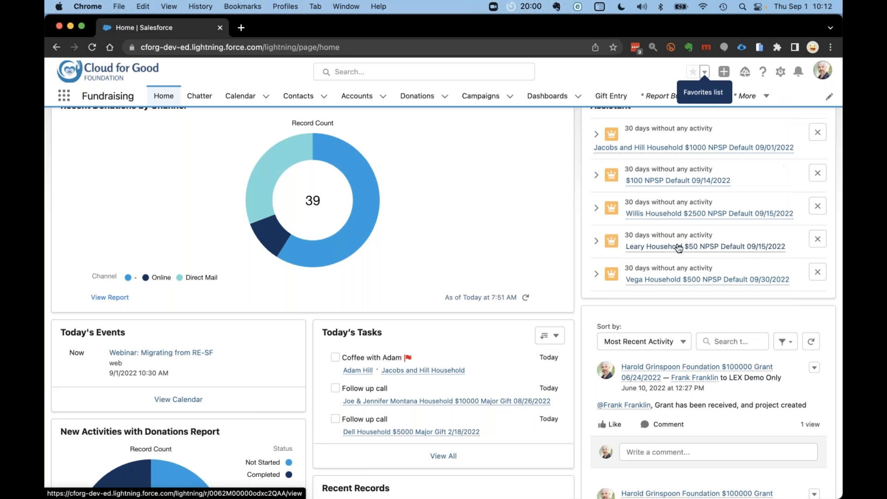
left_click(636, 147)
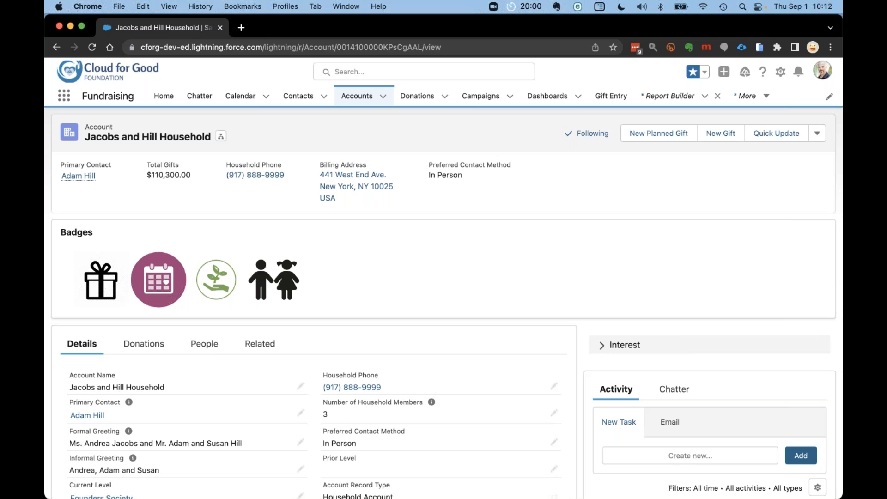
left_click(203, 344)
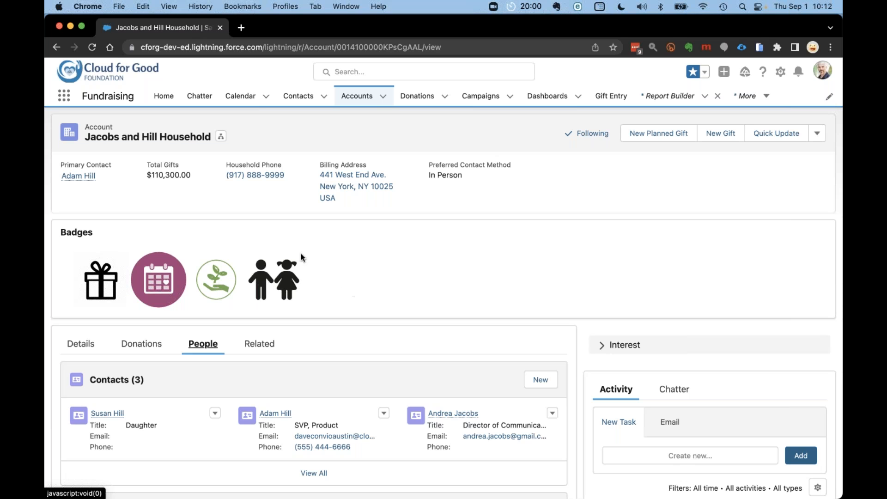
mouse_move(272, 282)
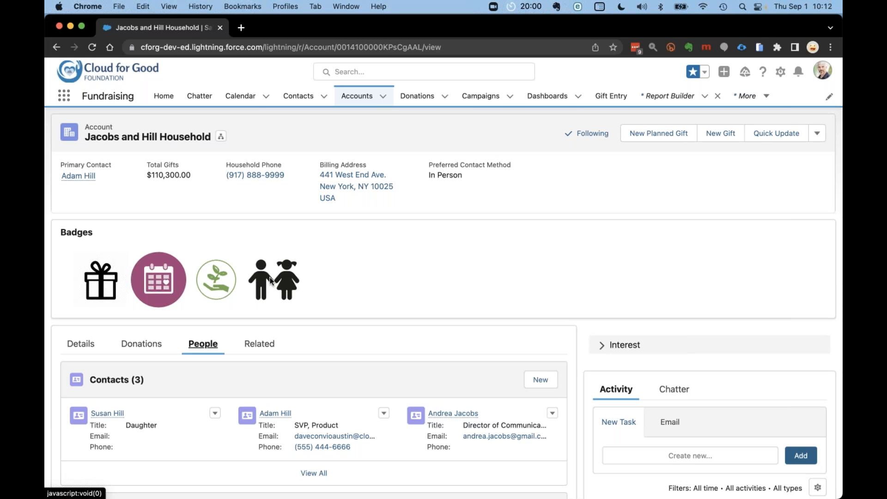
mouse_move(118, 270)
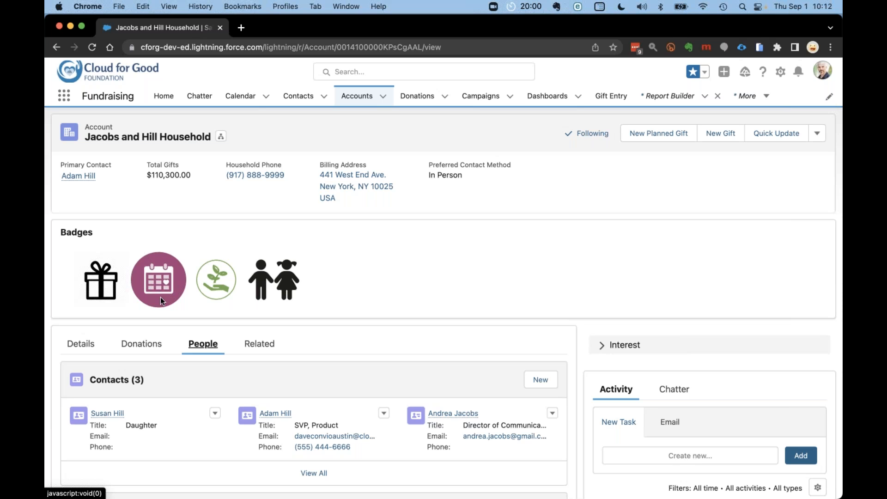
mouse_move(228, 283)
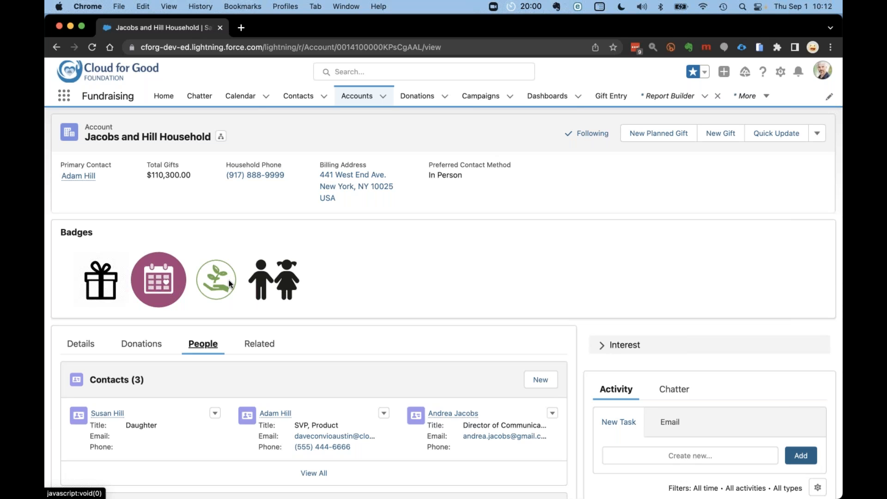
mouse_move(343, 288)
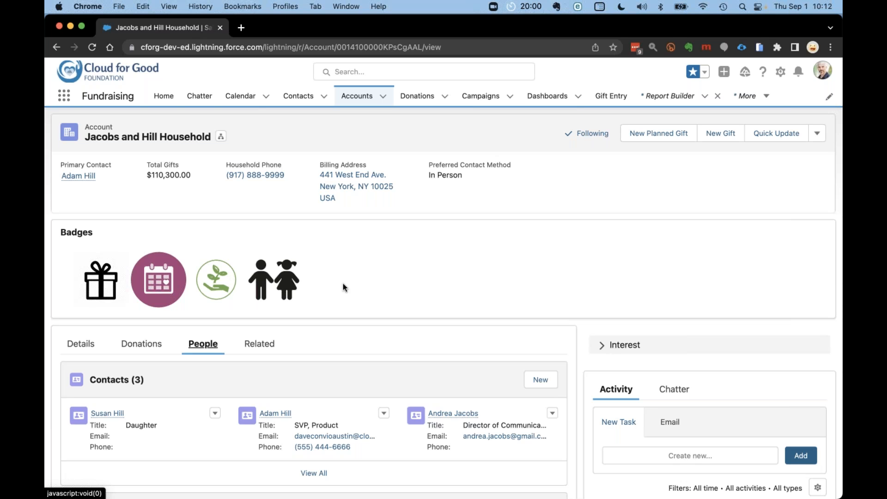
mouse_move(249, 293)
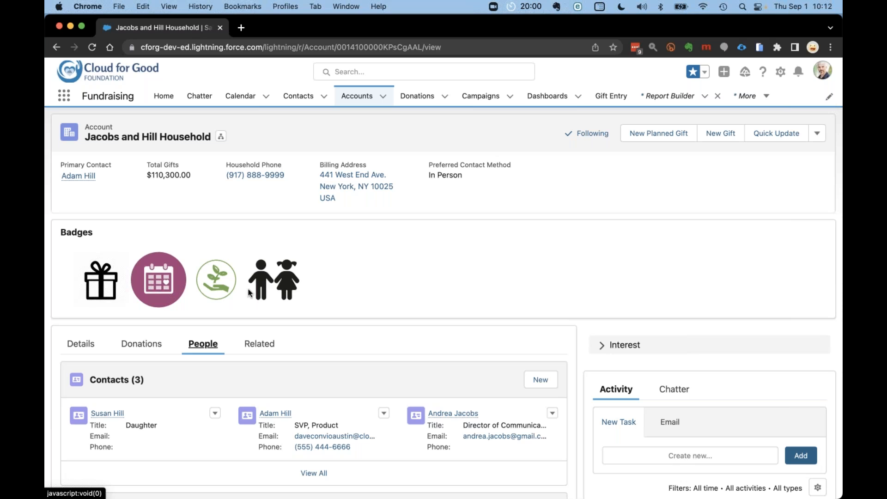
mouse_move(351, 278)
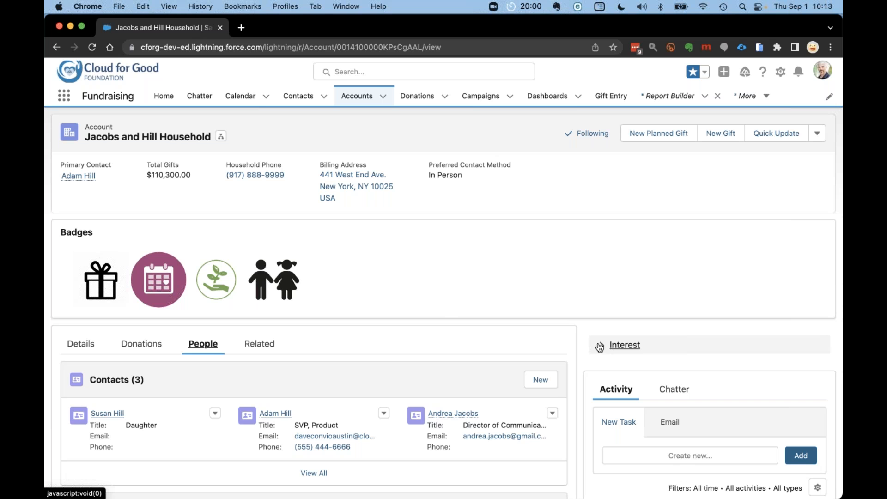
left_click(625, 345)
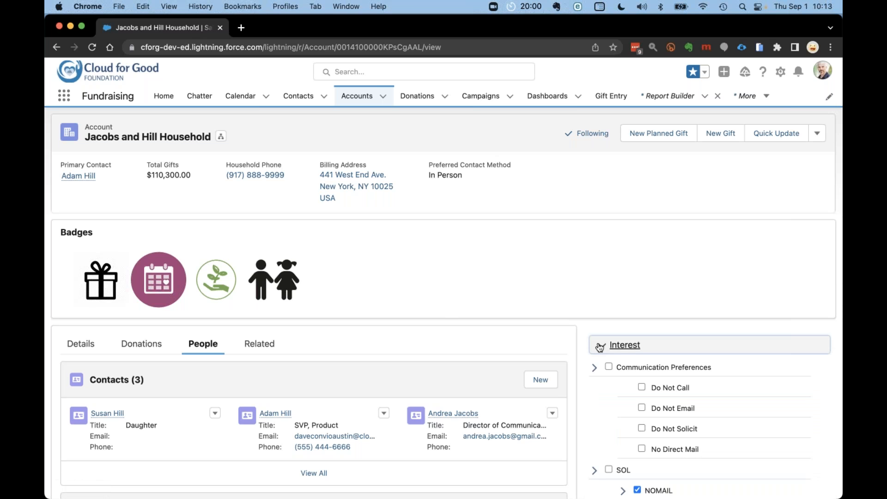
scroll("down", 3)
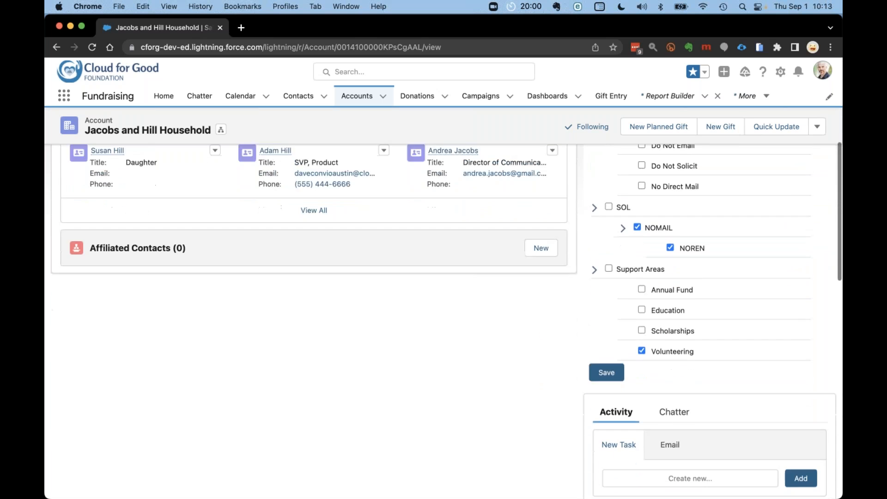
scroll("up", 3)
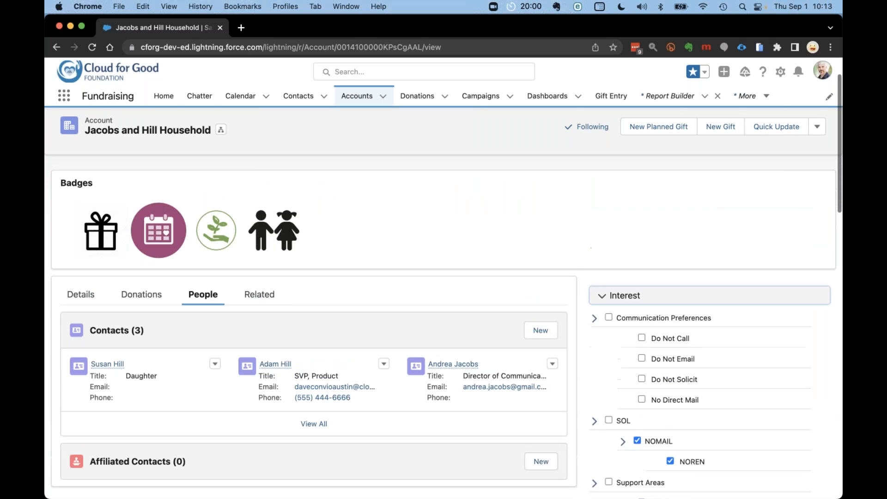
left_click(275, 364)
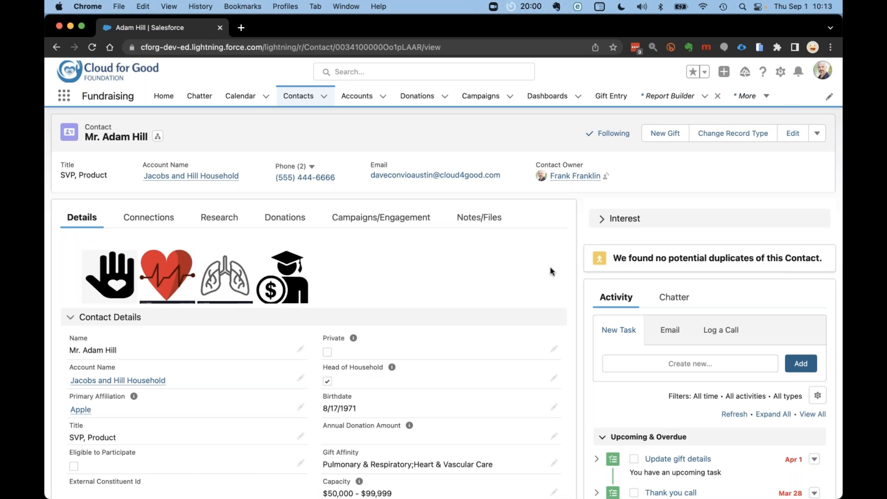
mouse_move(584, 273)
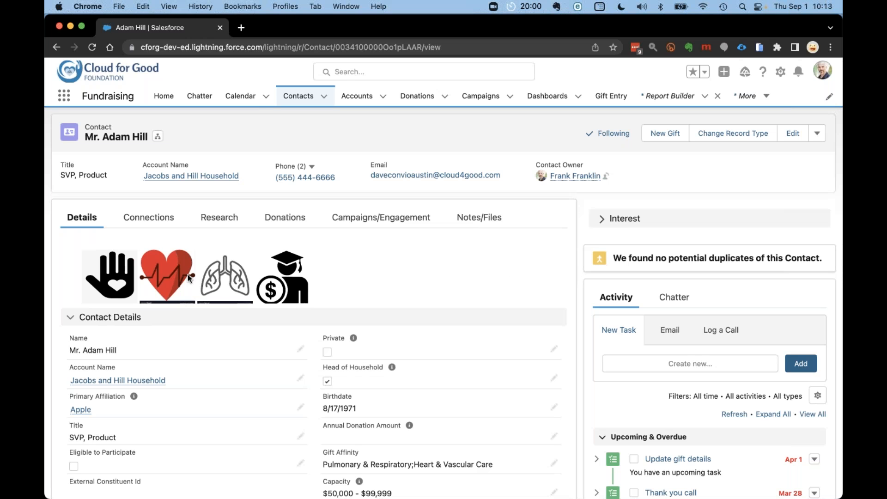
left_click(284, 217)
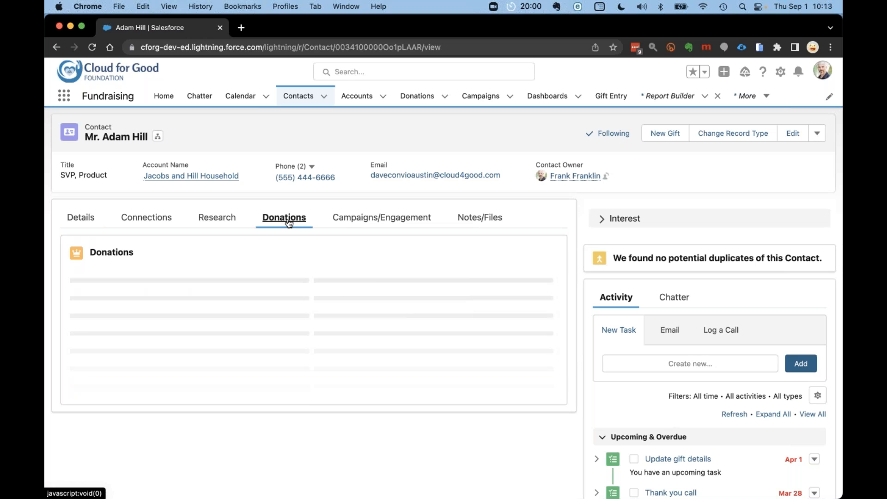
left_click(284, 217)
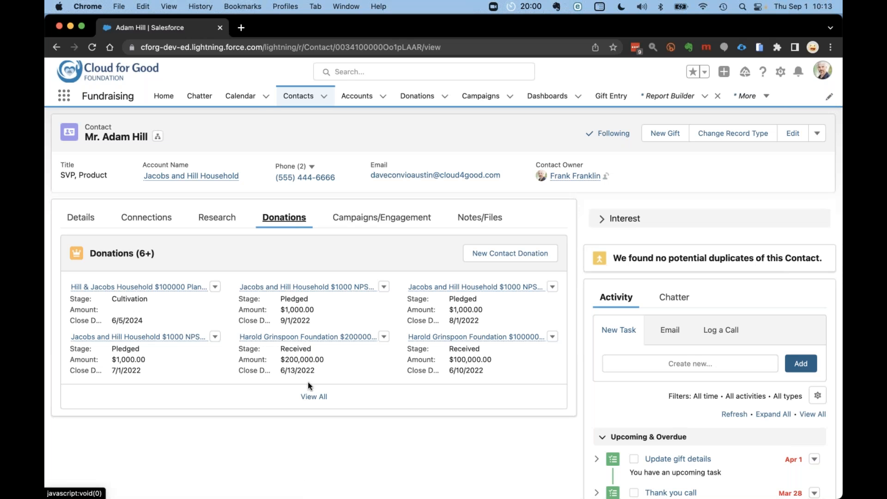
left_click(314, 397)
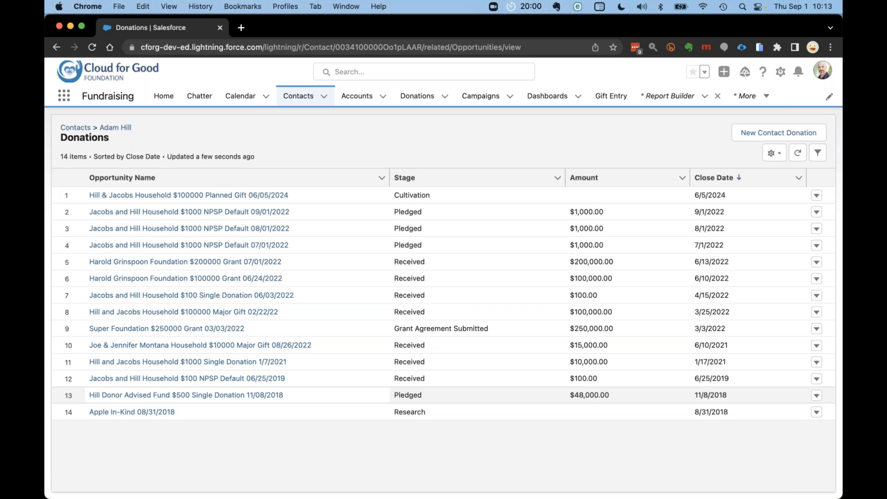
mouse_move(293, 328)
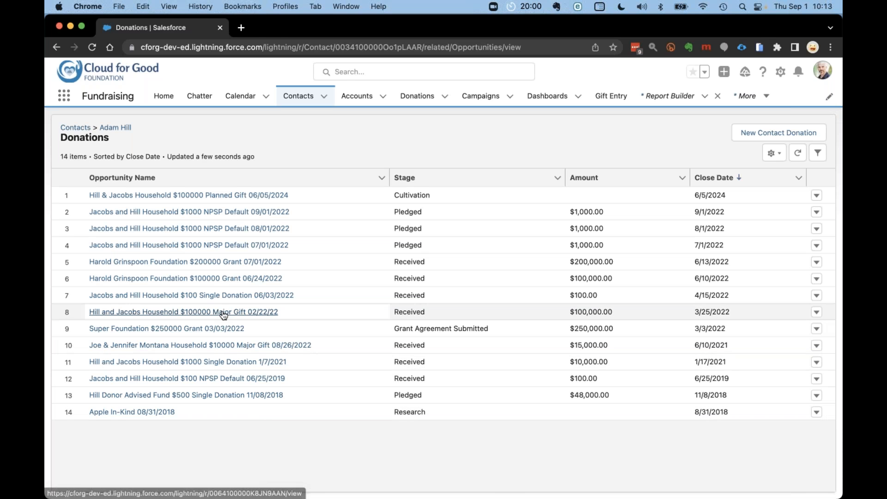
Open the Hill and Jacobs Household $100,000 Major Gift and view Solicitation stage guidance
left_click(183, 312)
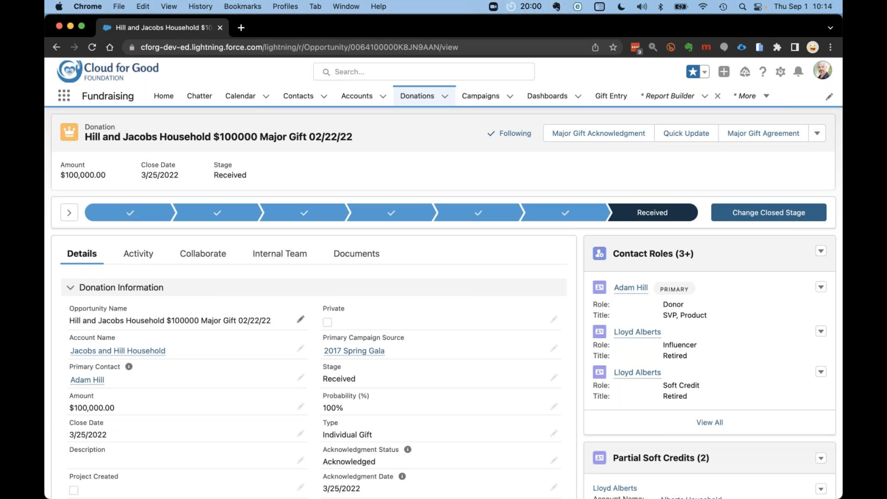
mouse_move(68, 213)
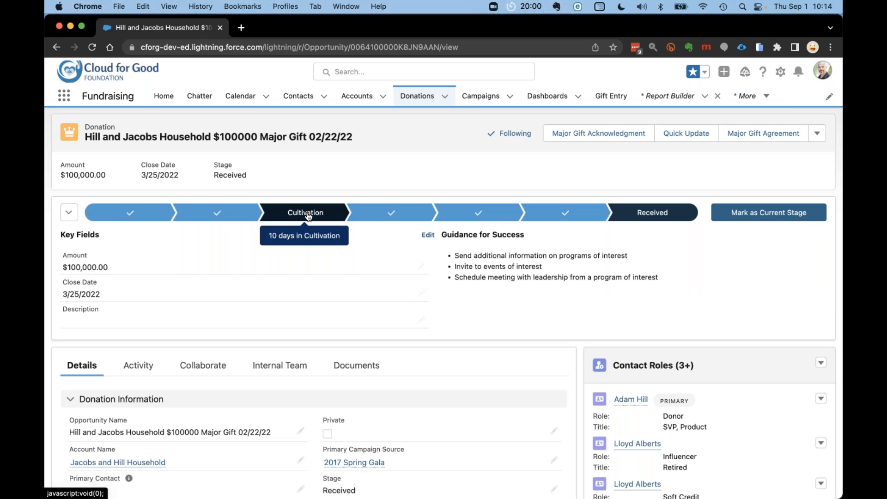
left_click(391, 212)
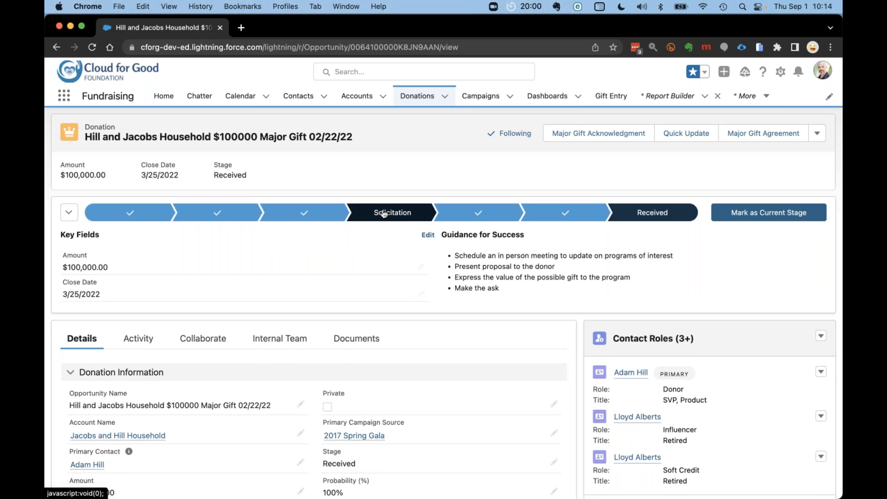
mouse_move(391, 212)
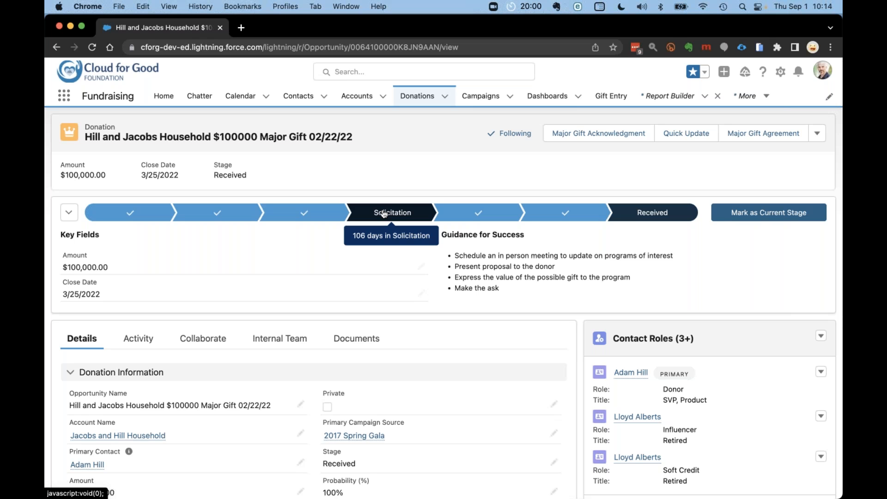
scroll("down", 3)
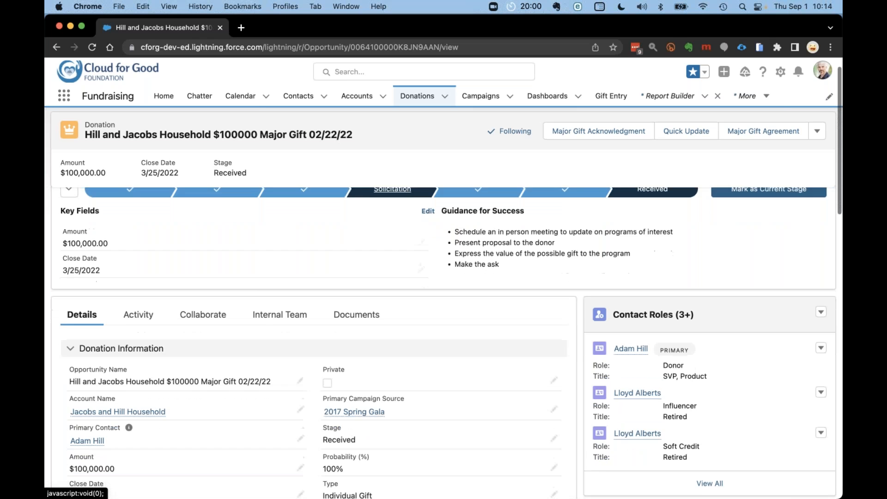
scroll("down", 3)
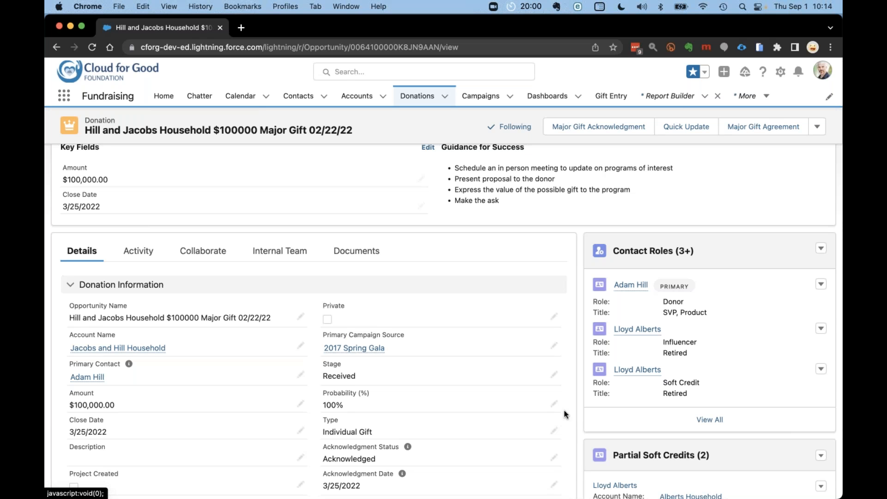
scroll("down", 3)
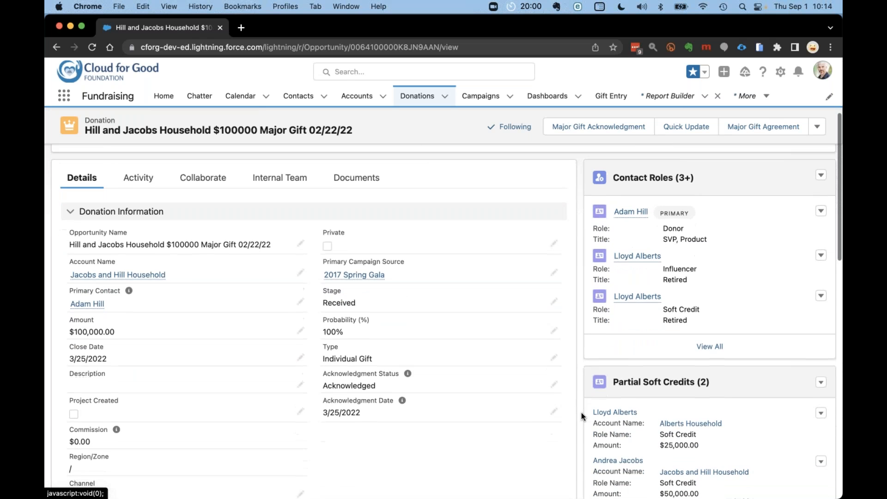
mouse_move(650, 276)
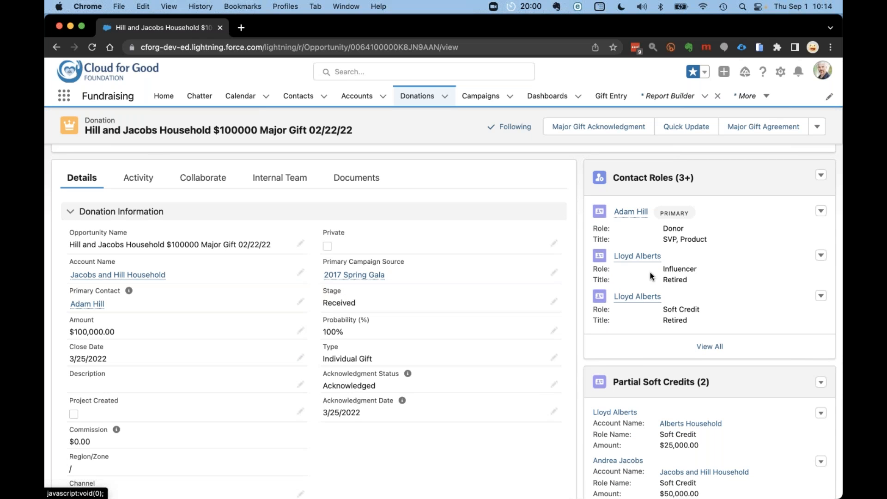
mouse_move(682, 318)
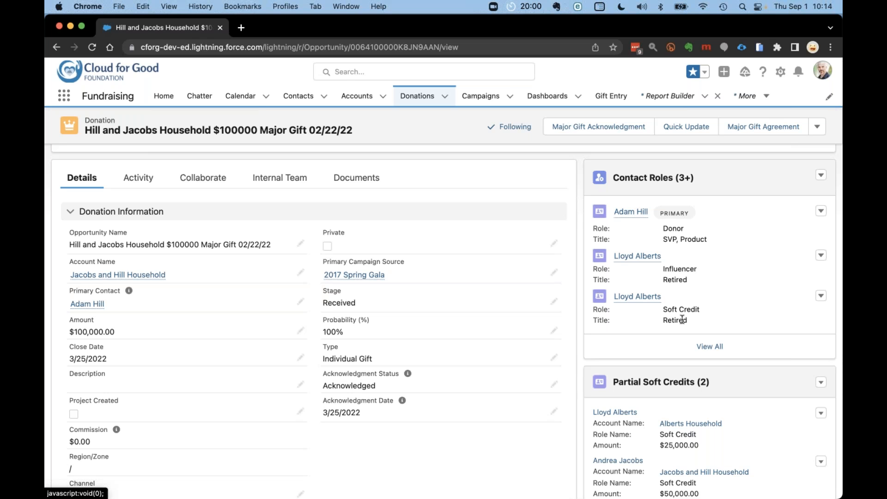
mouse_move(577, 358)
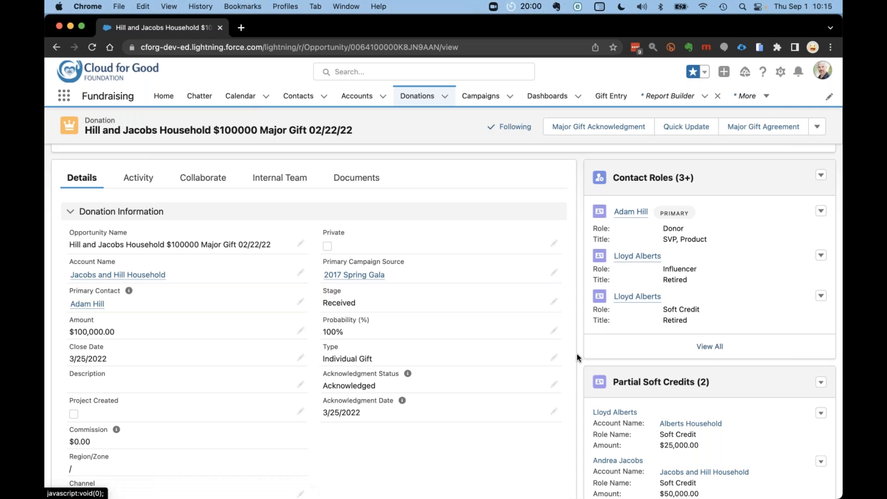
mouse_move(582, 360)
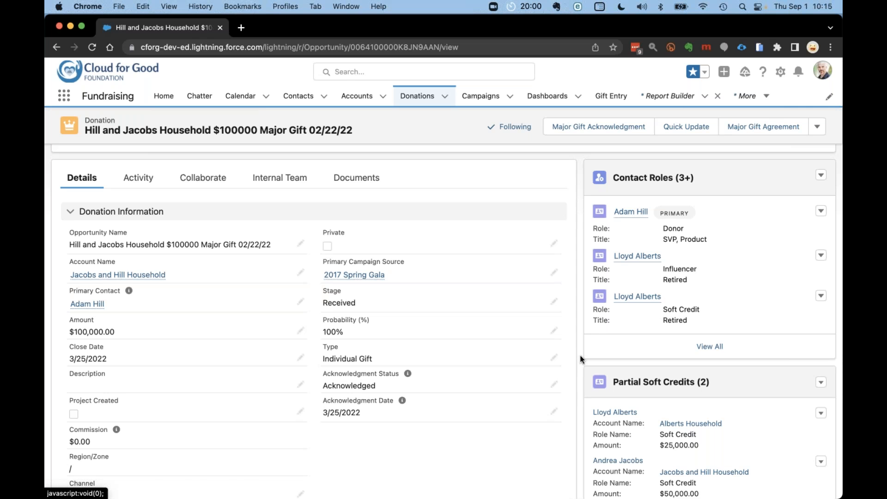
scroll("down", 3)
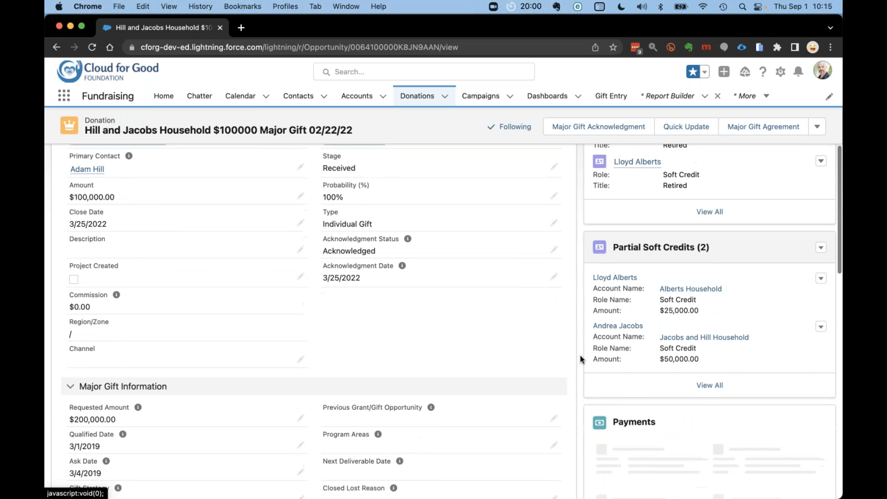
scroll("down", 3)
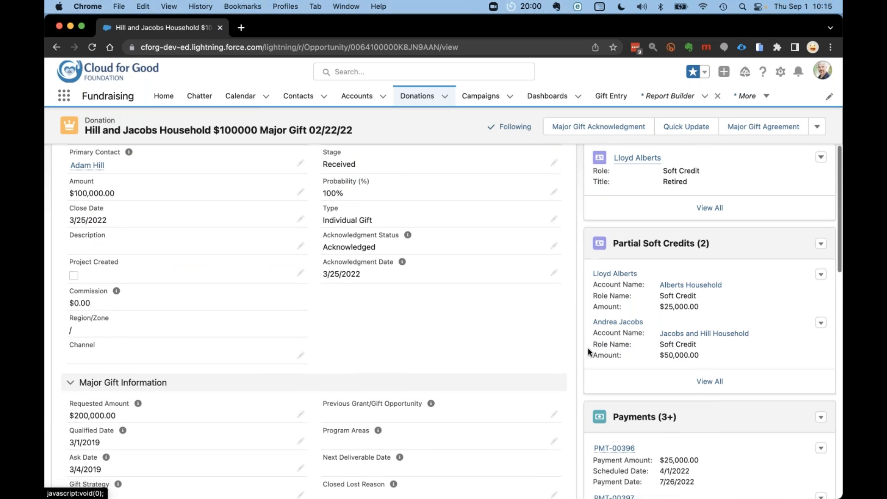
left_click(821, 244)
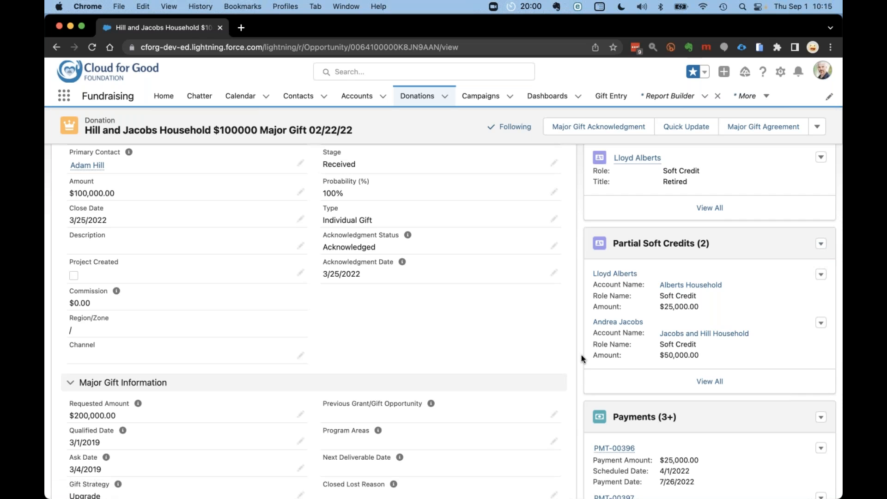
scroll("down", 3)
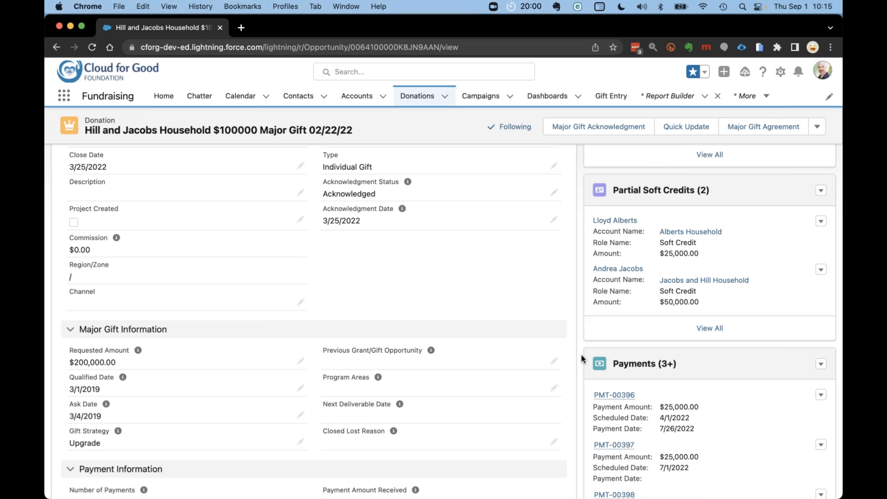
scroll("down", 3)
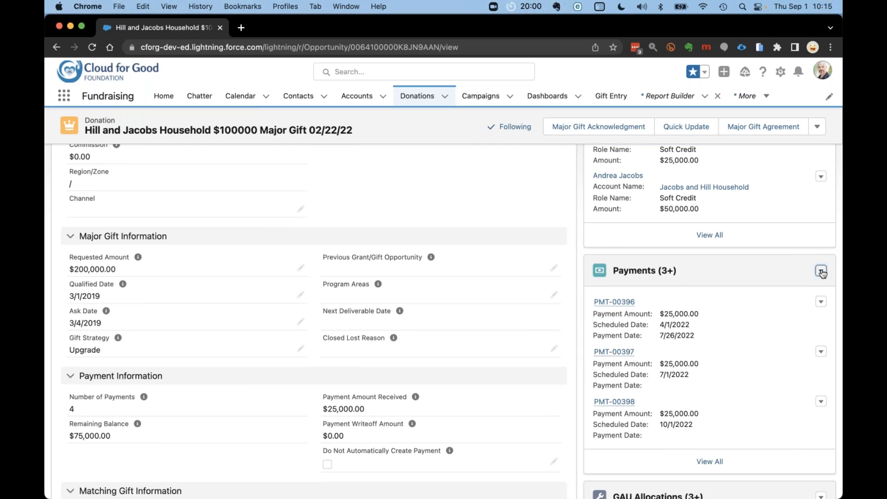
left_click(821, 271)
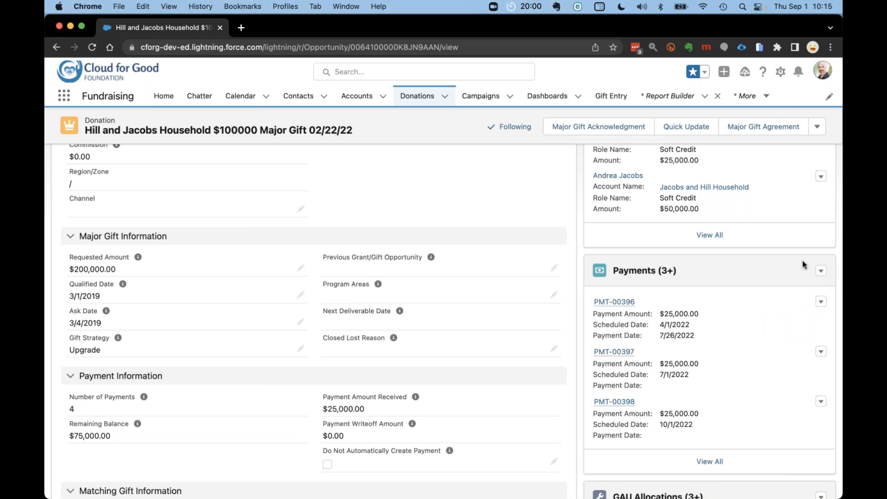
scroll("down", 3)
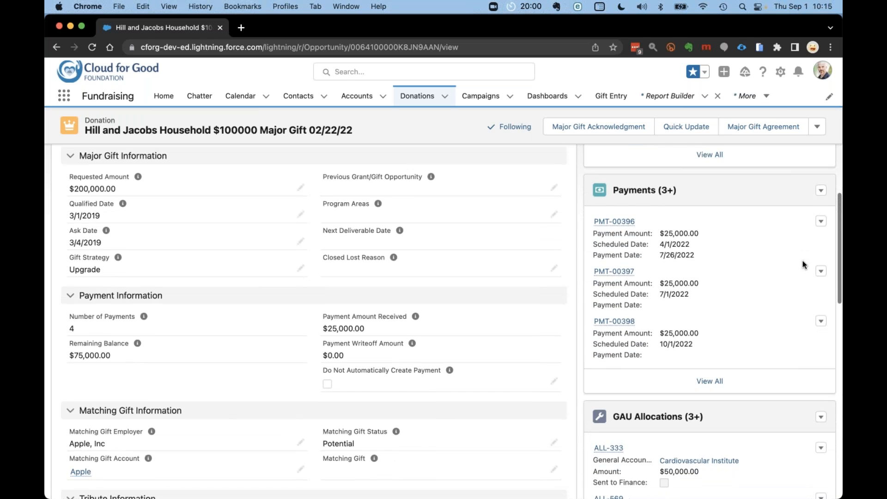
scroll("down", 3)
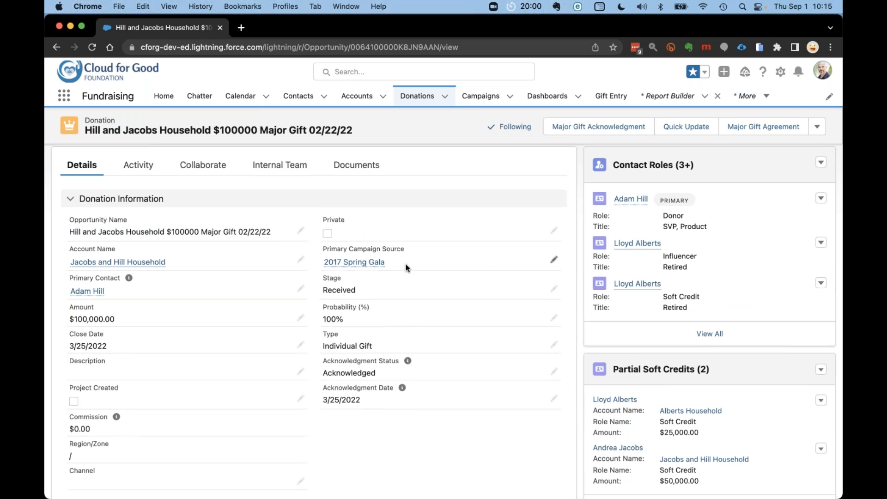
mouse_move(408, 267)
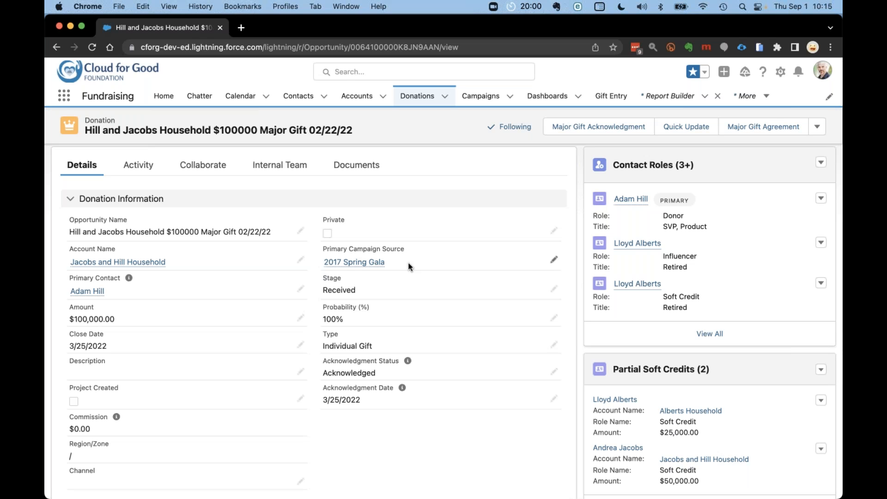
mouse_move(531, 297)
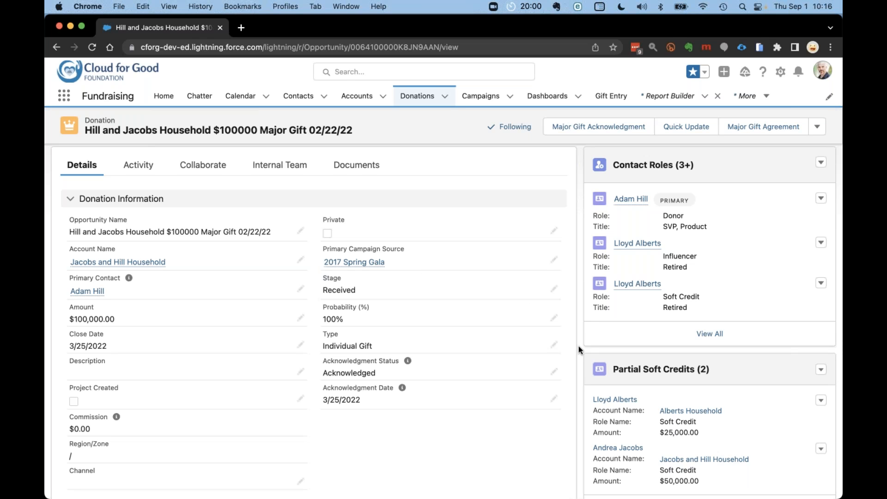
scroll("down", 3)
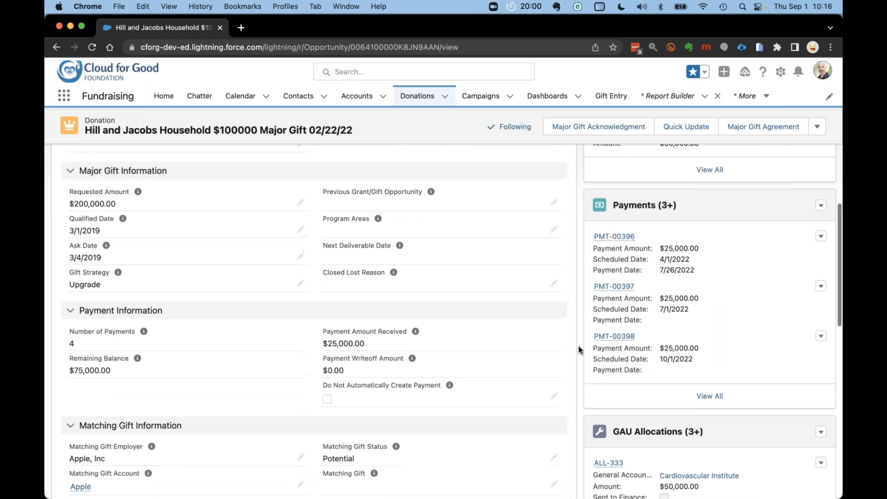
scroll("down", 3)
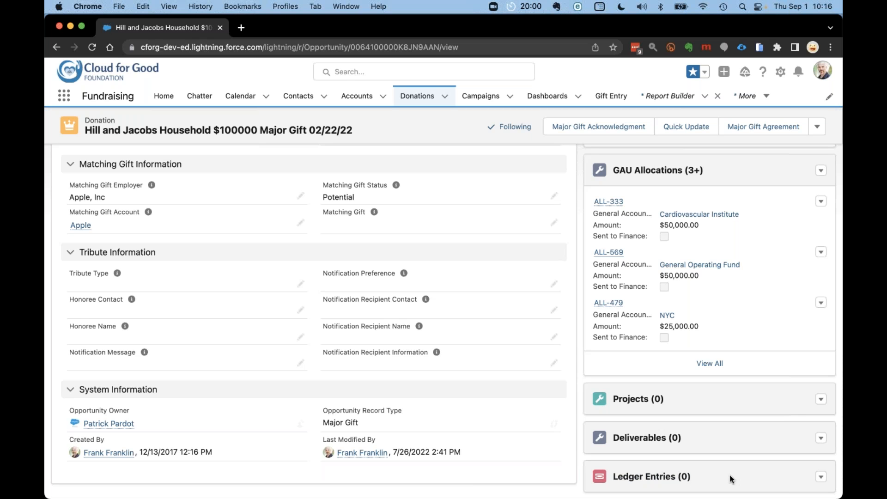
mouse_move(582, 350)
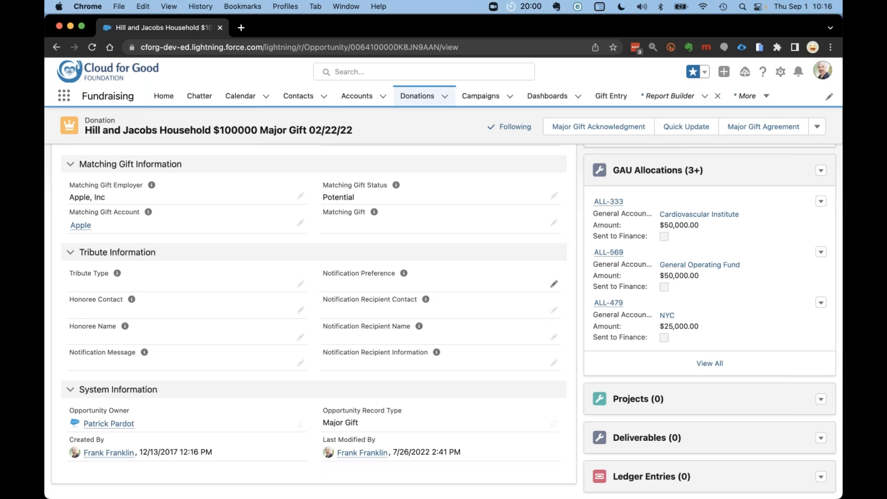
mouse_move(294, 70)
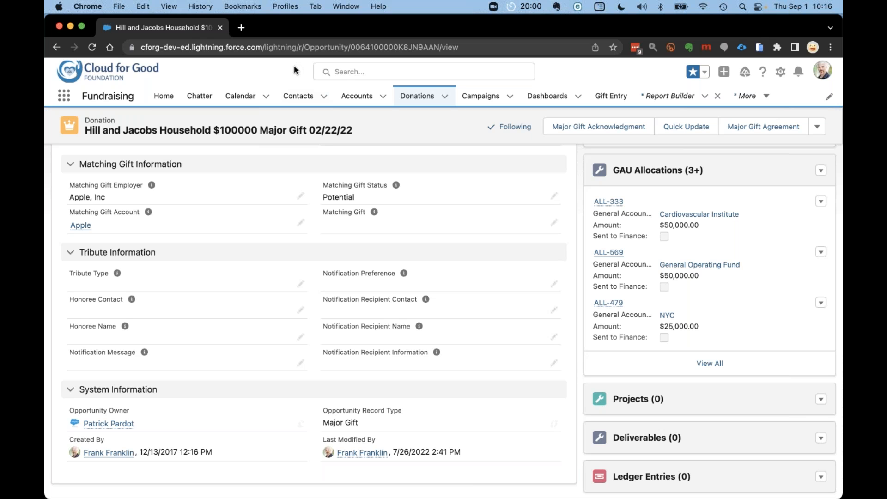
Choose 'Screened contacts by capacity' from the Contacts tab's recent lists
left_click(324, 96)
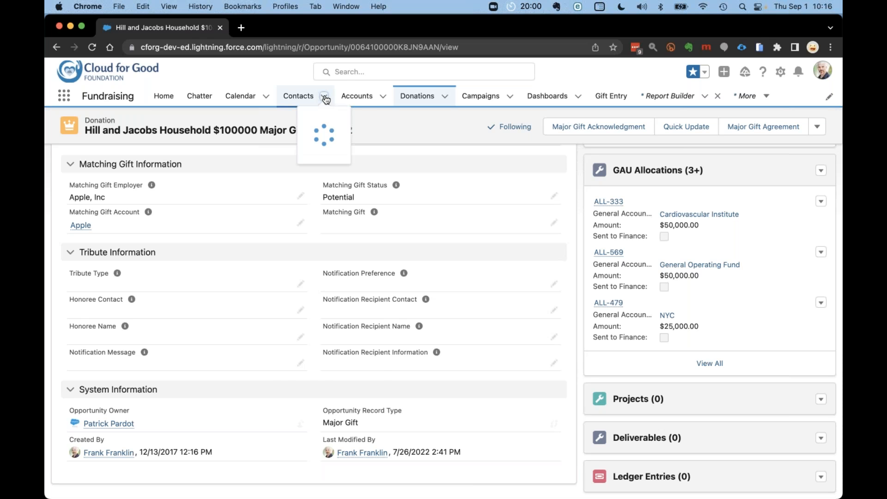
left_click(324, 96)
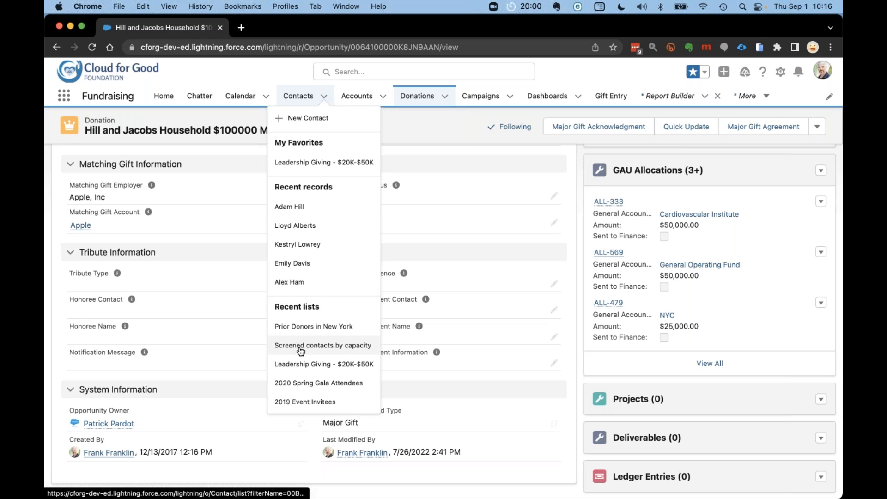
left_click(323, 345)
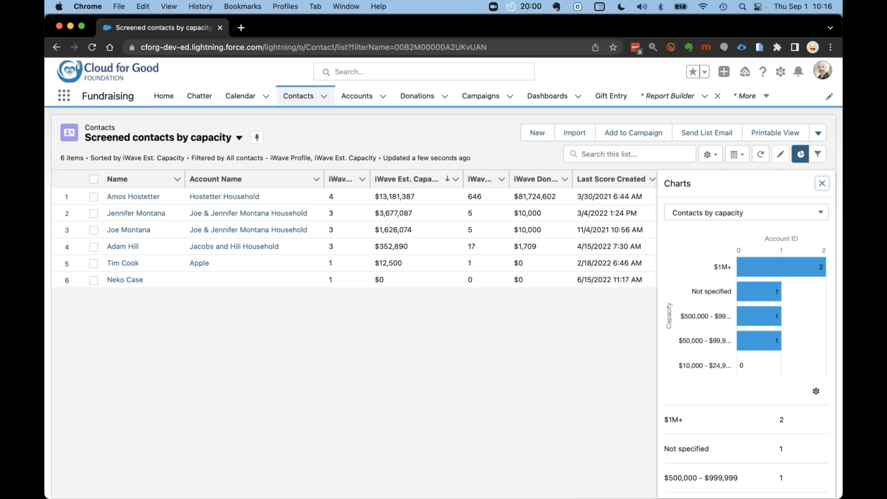
mouse_move(293, 331)
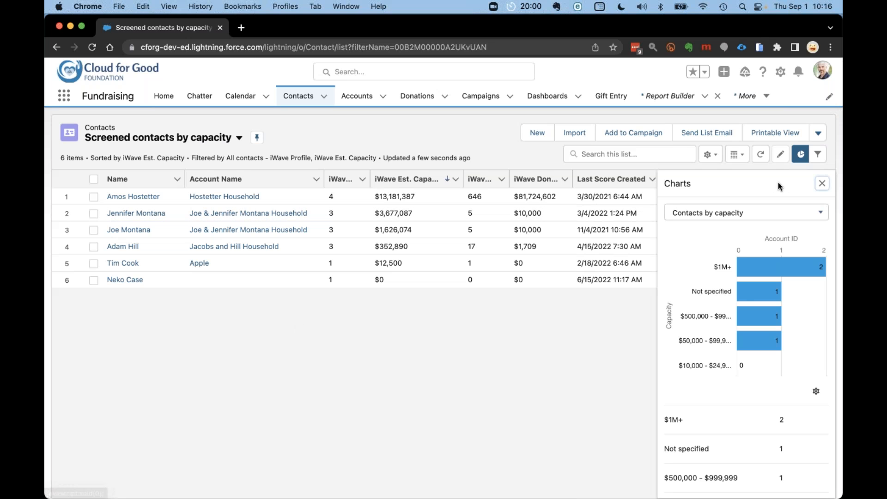
Close the capacity chart, review the iWave Profile and Est. Capacity filters, then close them
left_click(821, 183)
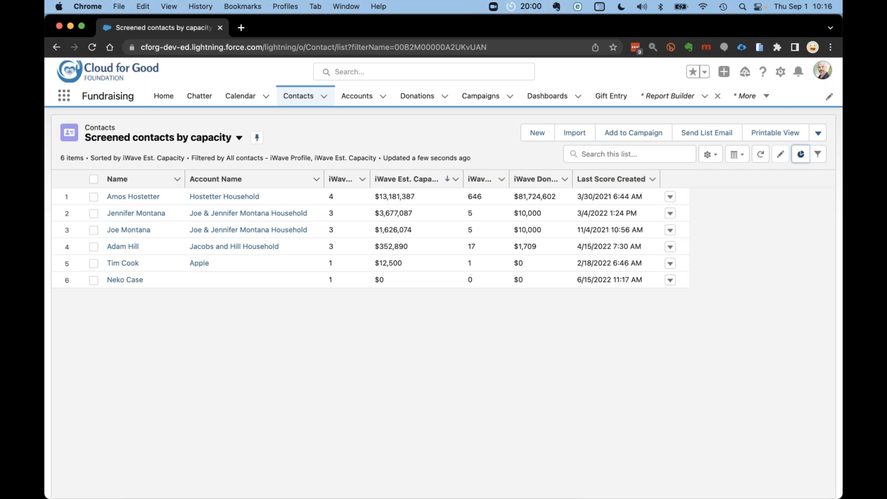
left_click(816, 154)
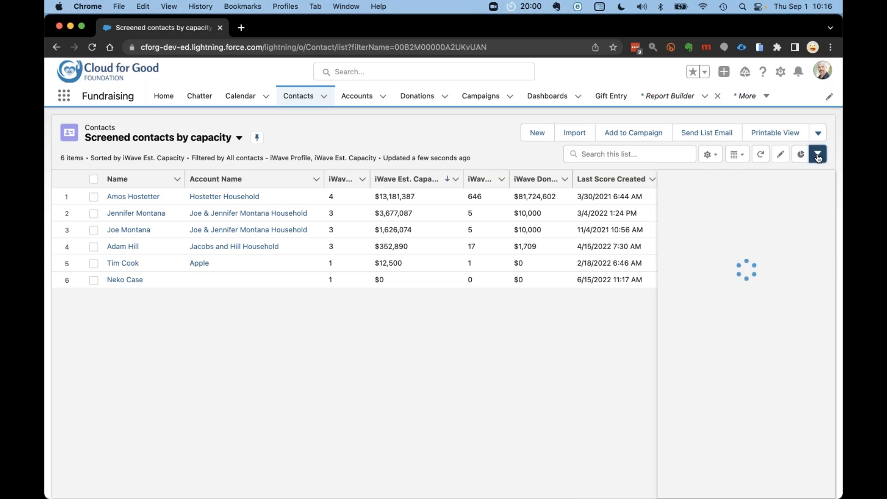
left_click(816, 154)
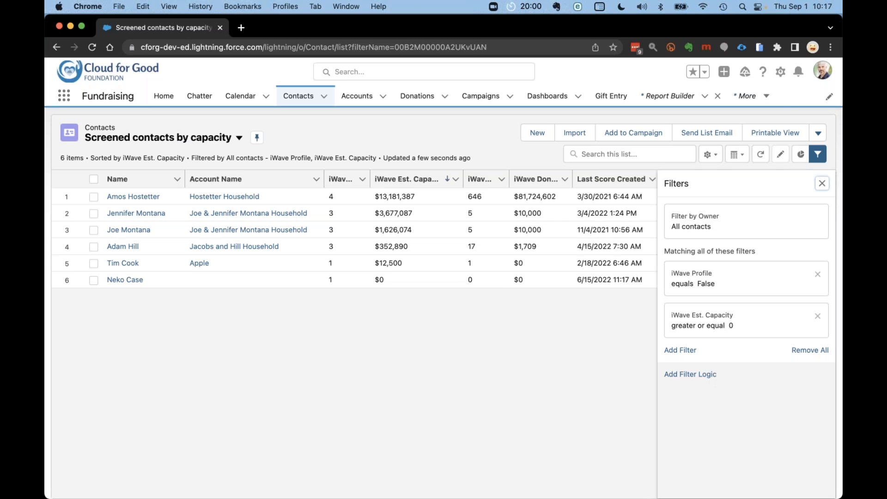
left_click(821, 183)
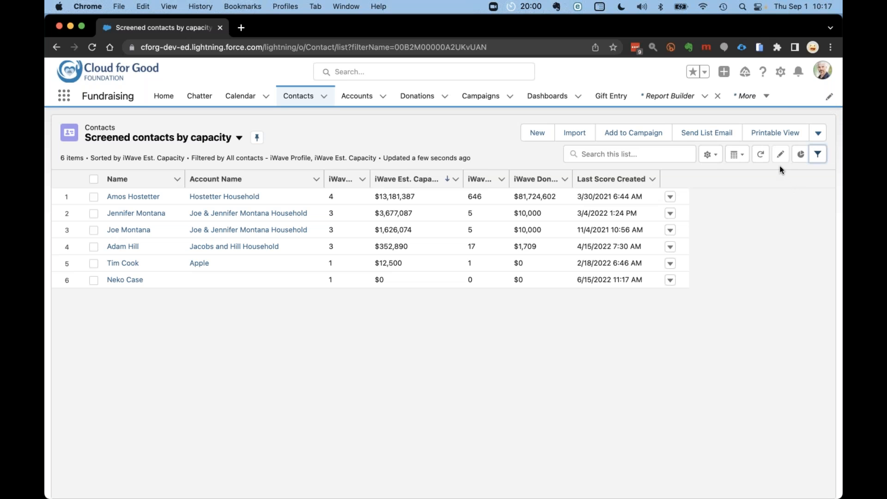
Reopen the Contacts by capacity chart and switch it to a Donut Chart
left_click(799, 154)
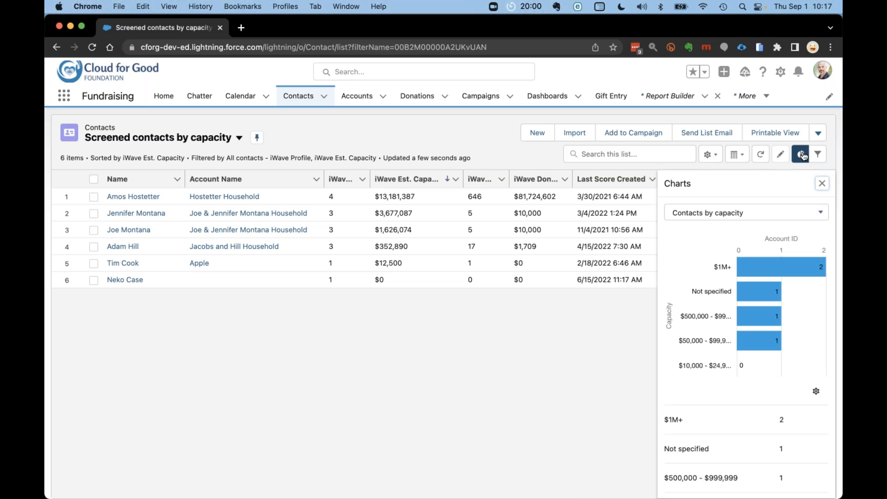
left_click(800, 154)
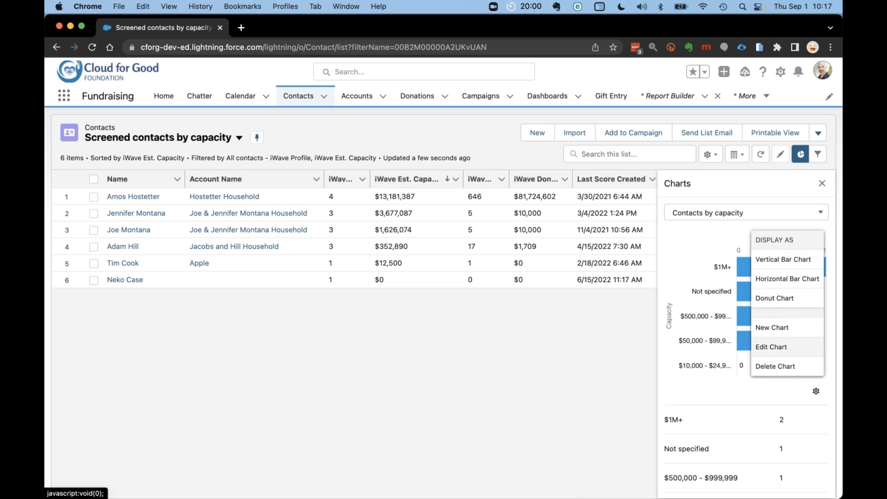
left_click(774, 297)
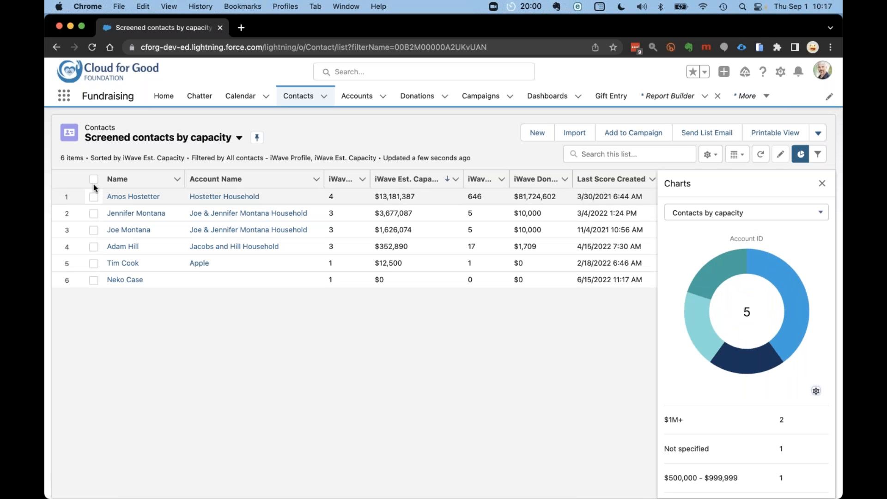
Add all six selected contacts to the 2022 - Spring DM Appeal campaign as Sent
left_click(93, 178)
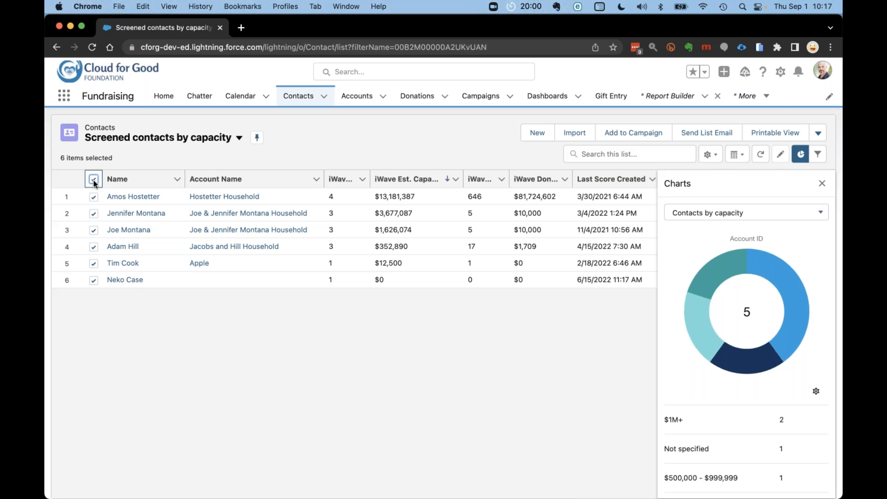
mouse_move(337, 105)
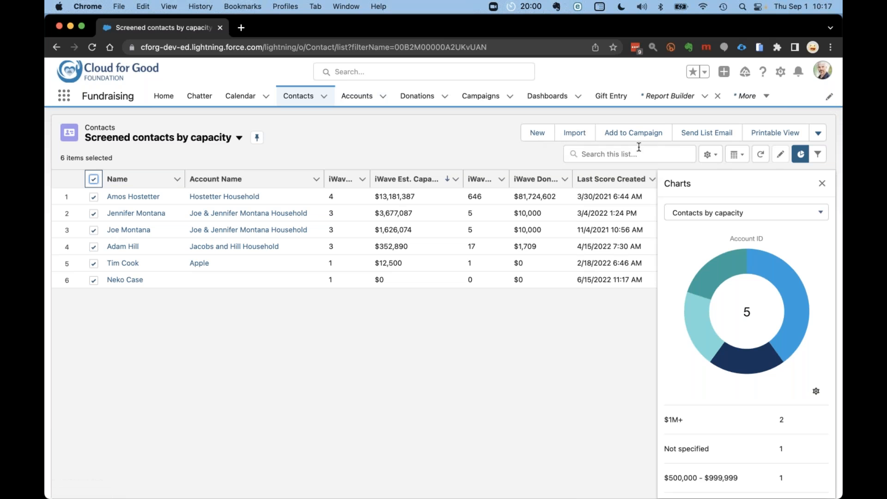
mouse_move(638, 140)
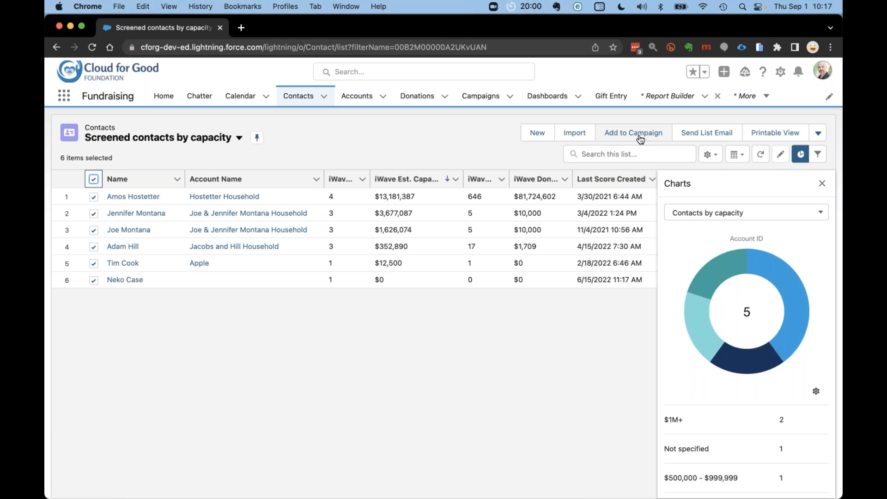
left_click(633, 133)
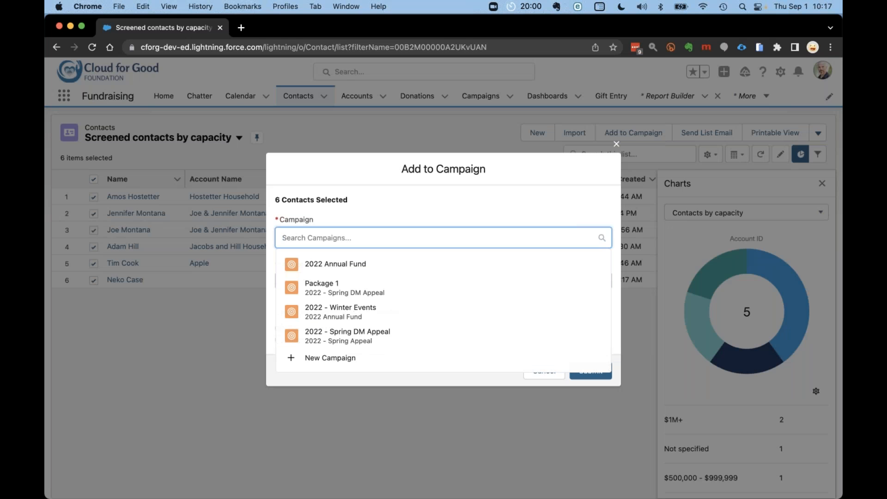
mouse_move(347, 335)
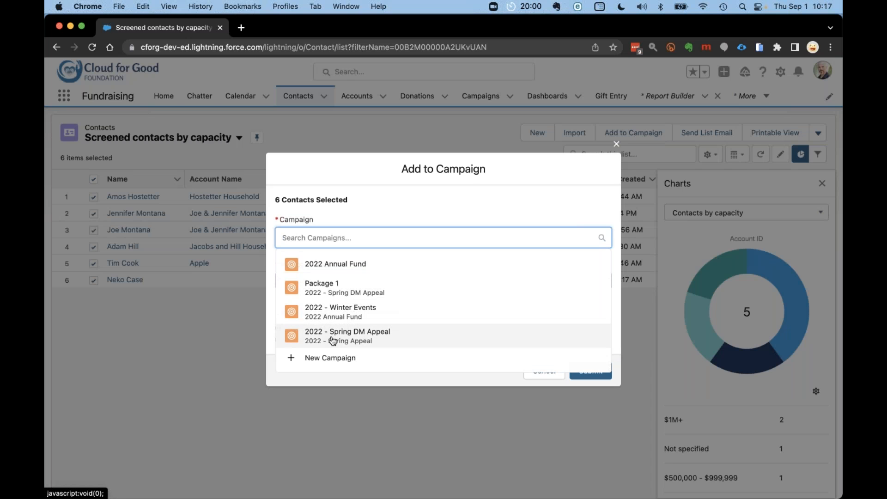
left_click(347, 335)
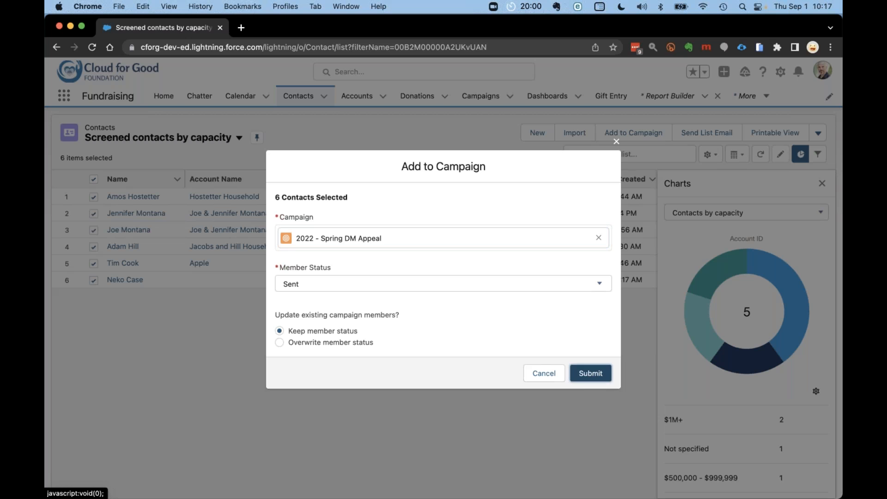
left_click(589, 373)
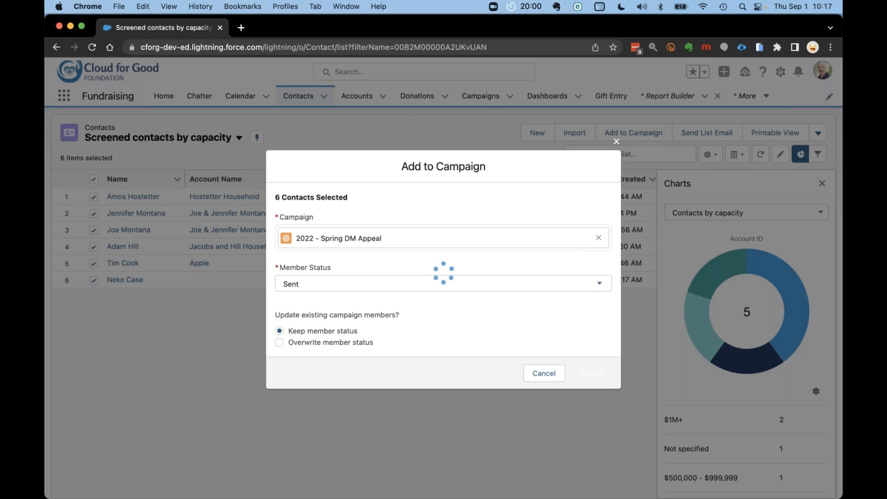
left_click(590, 373)
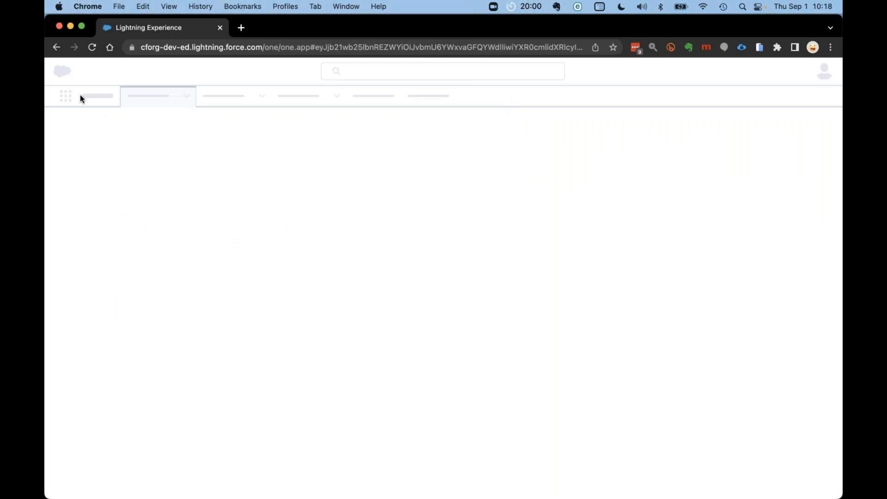
Open the 2022 - Winter Events campaign from the recent campaigns list
left_click(56, 47)
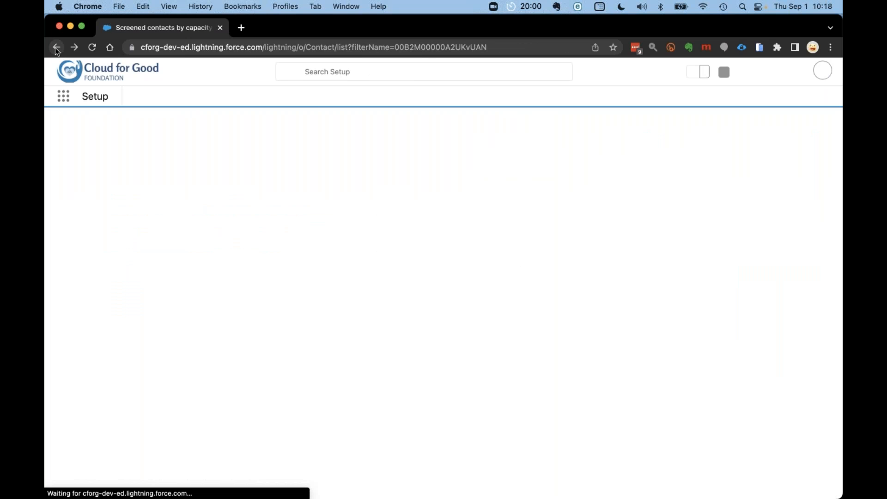
left_click(56, 47)
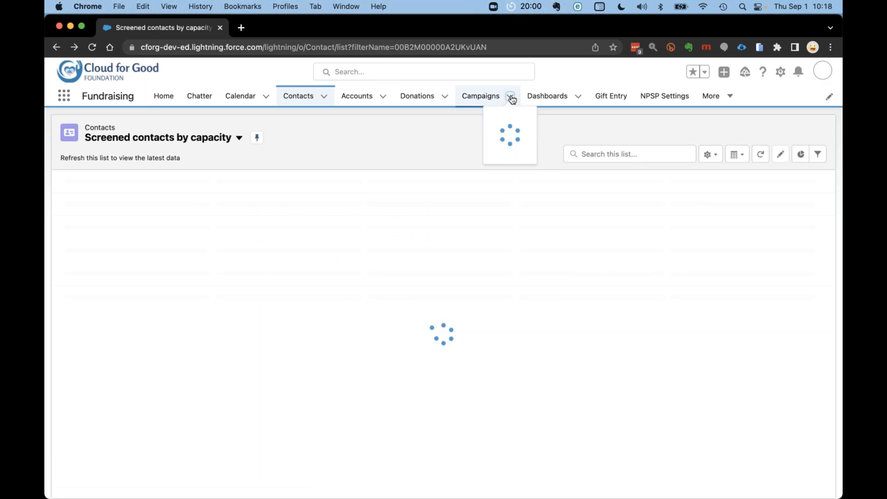
left_click(509, 96)
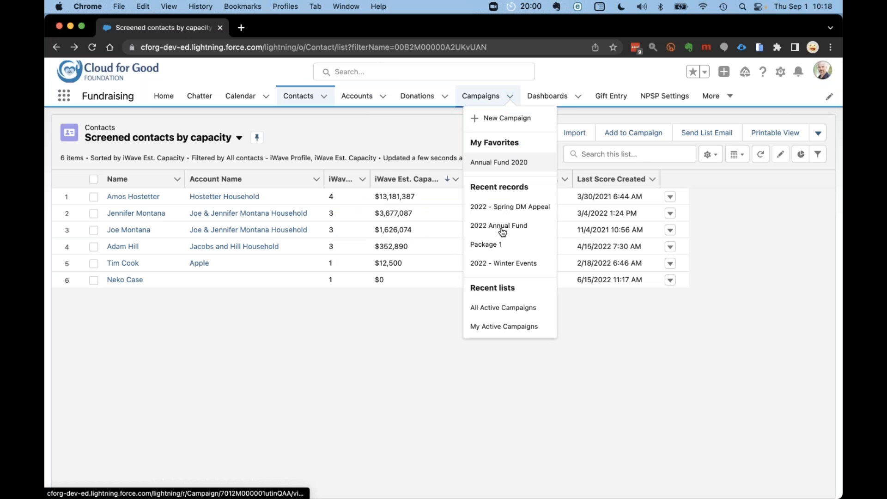
left_click(498, 225)
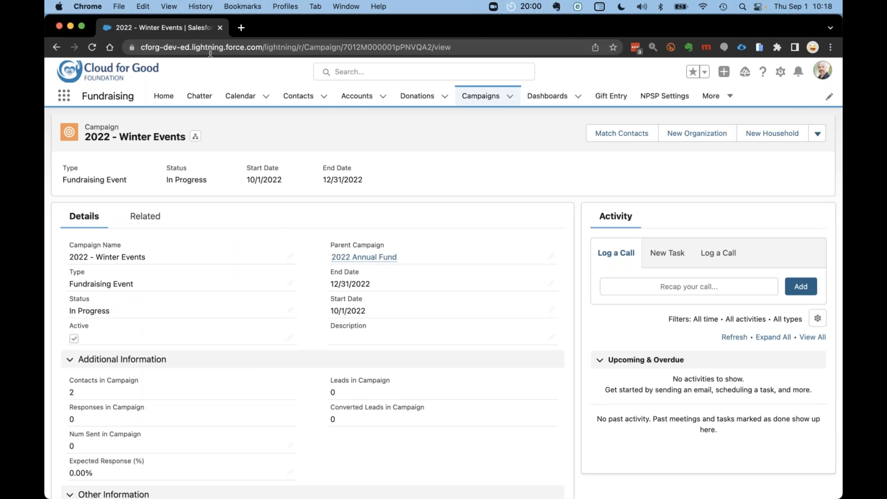
Open the 2022 Annual Fund campaign and scroll to its Campaign Performance figures
left_click(509, 95)
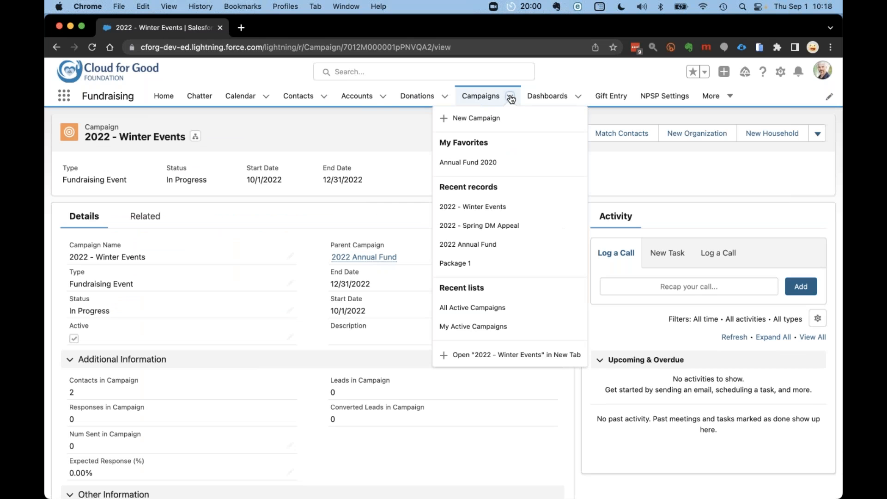
mouse_move(467, 244)
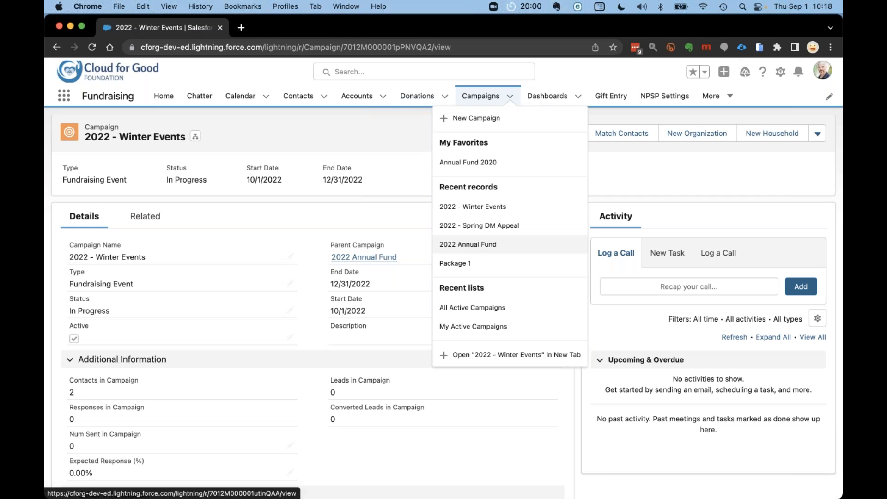
left_click(468, 244)
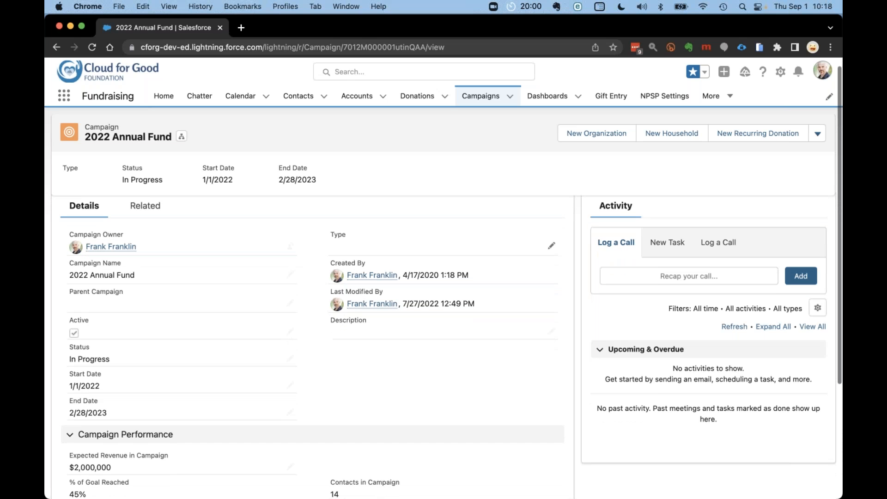
scroll("down", 3)
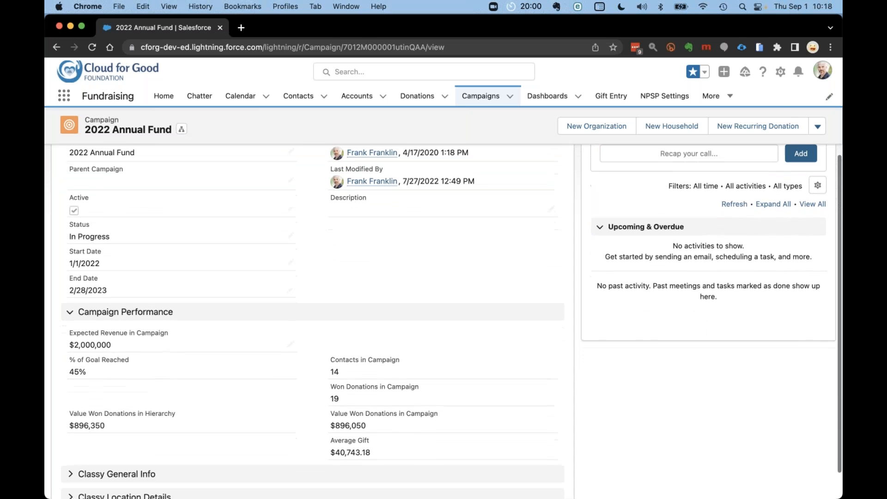
scroll("down", 3)
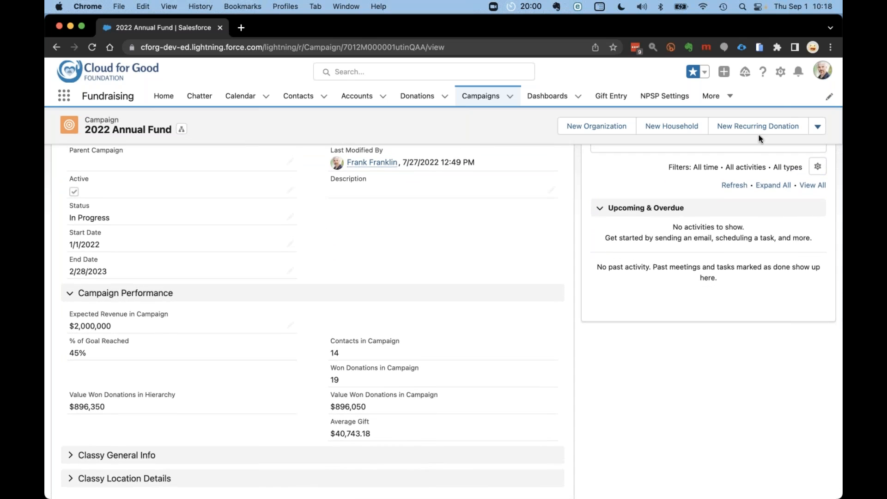
left_click(816, 126)
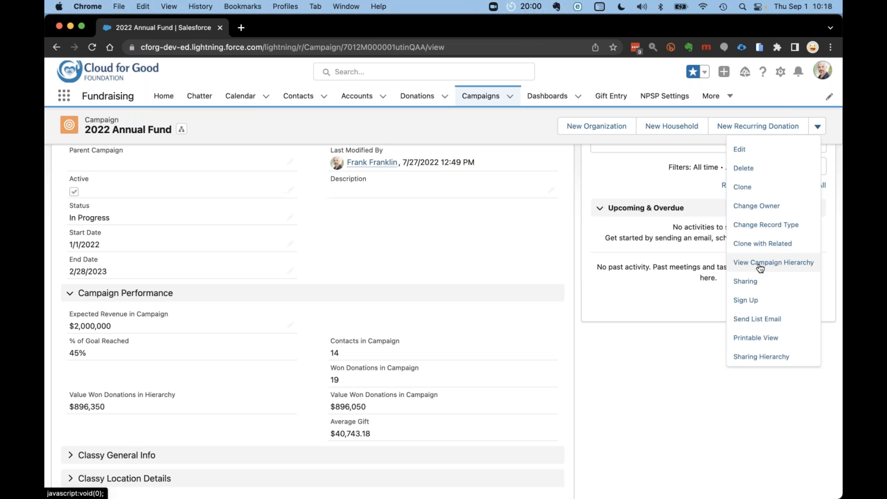
View the 2022 Annual Fund hierarchy, expanding Fall/Winter, Spring and Spring DM appeals
left_click(773, 262)
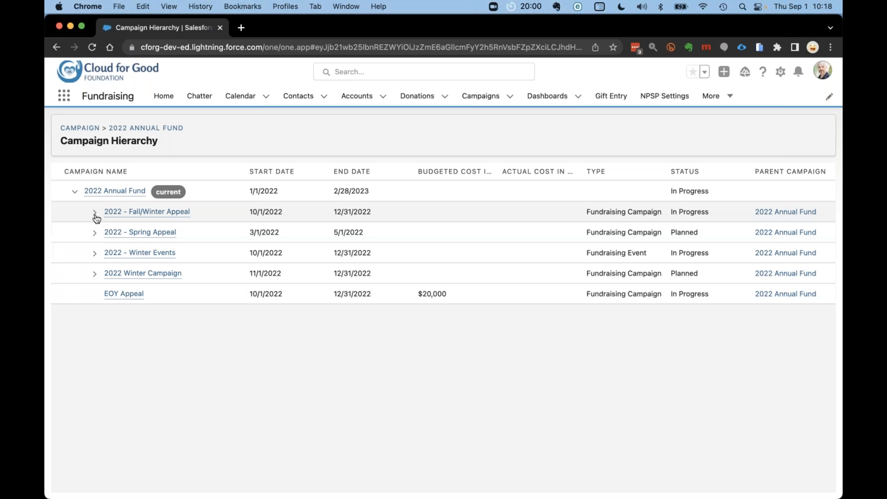
left_click(95, 211)
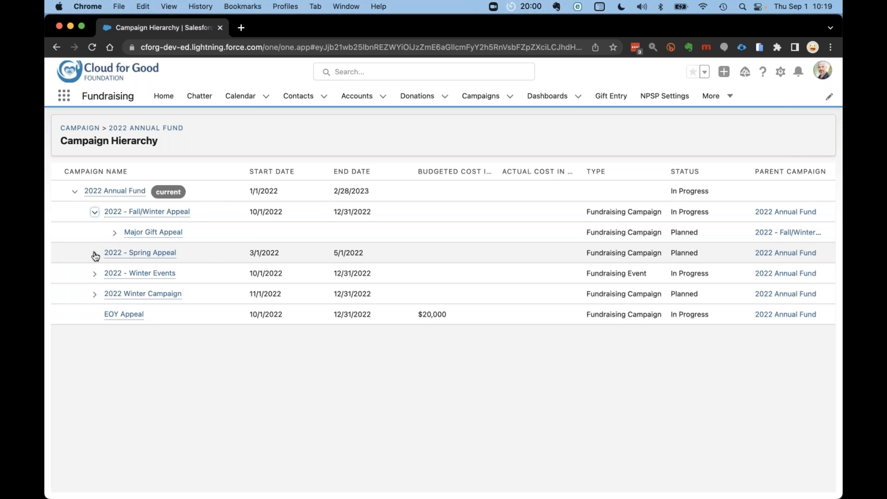
left_click(114, 232)
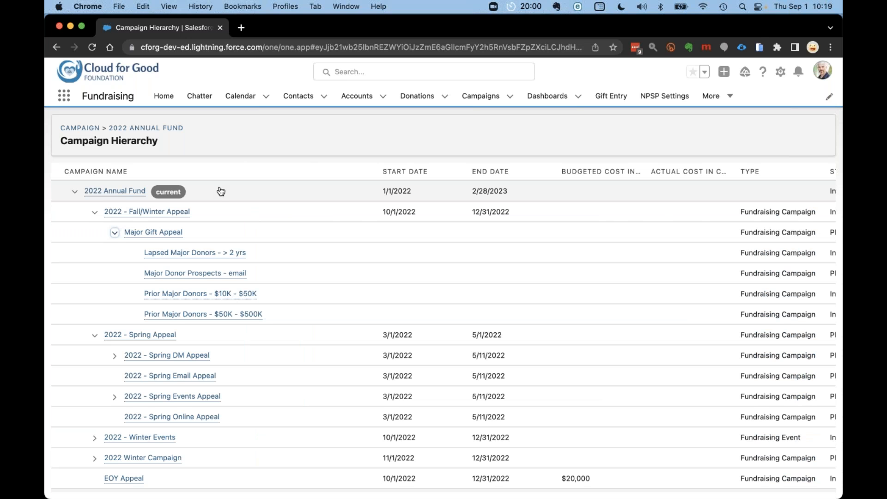
mouse_move(218, 211)
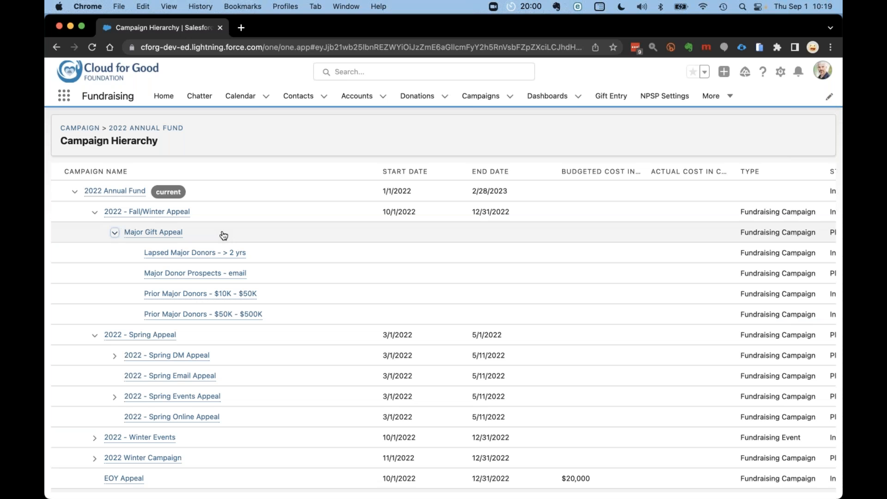
mouse_move(247, 244)
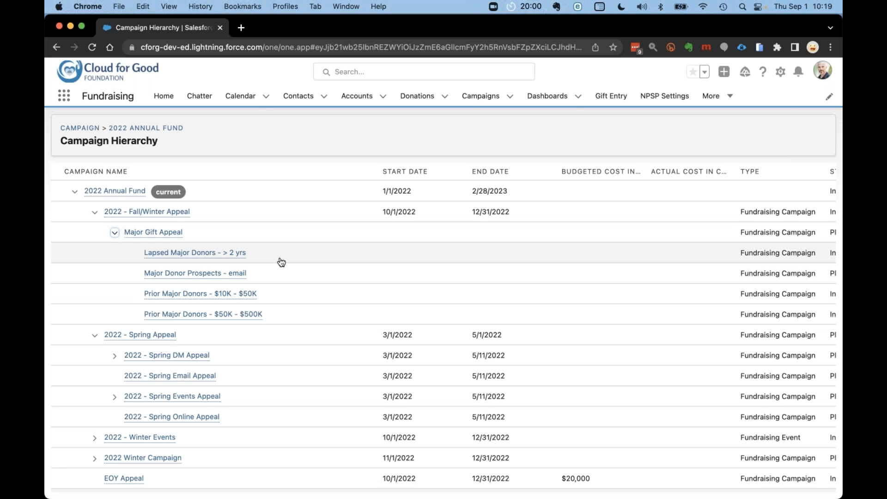
mouse_move(287, 288)
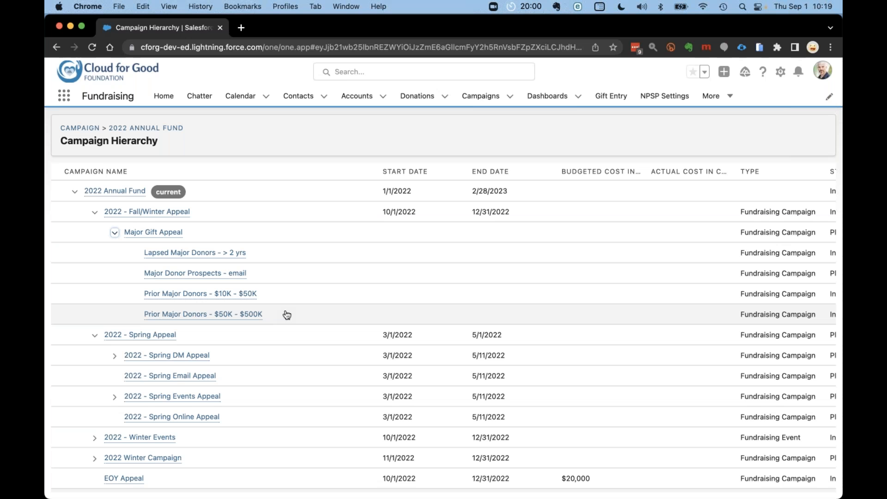
mouse_move(127, 366)
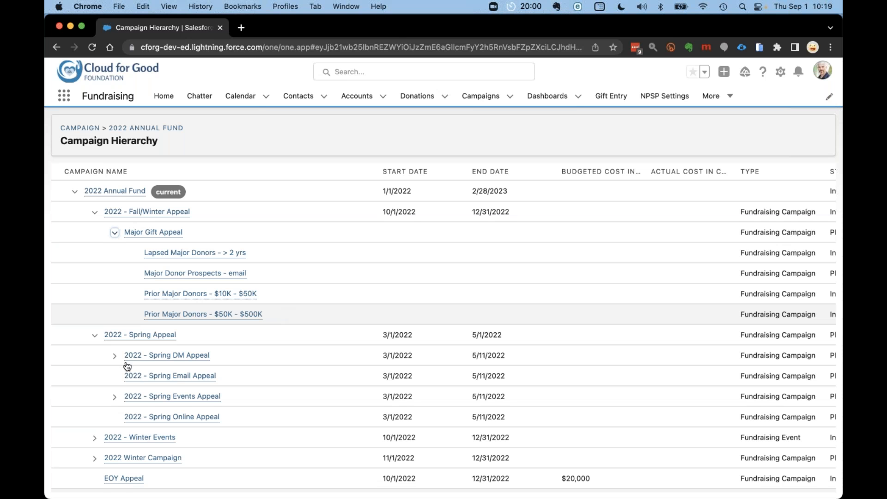
left_click(114, 355)
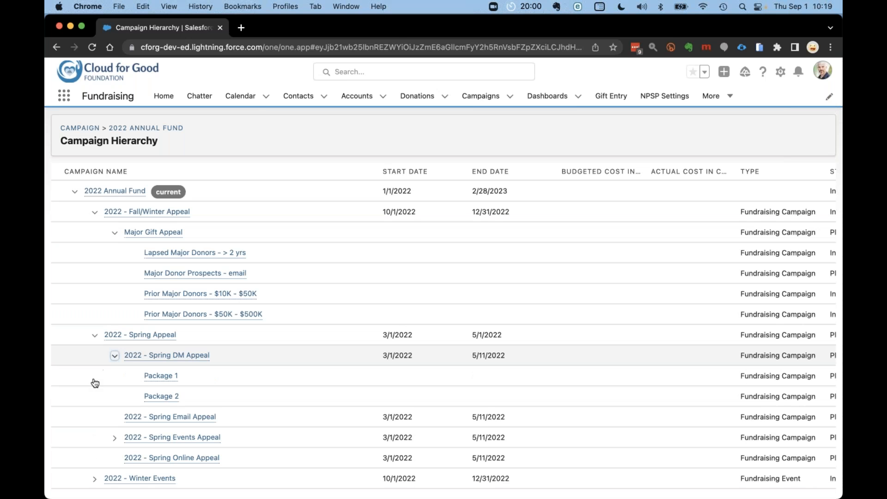
scroll("down", 3)
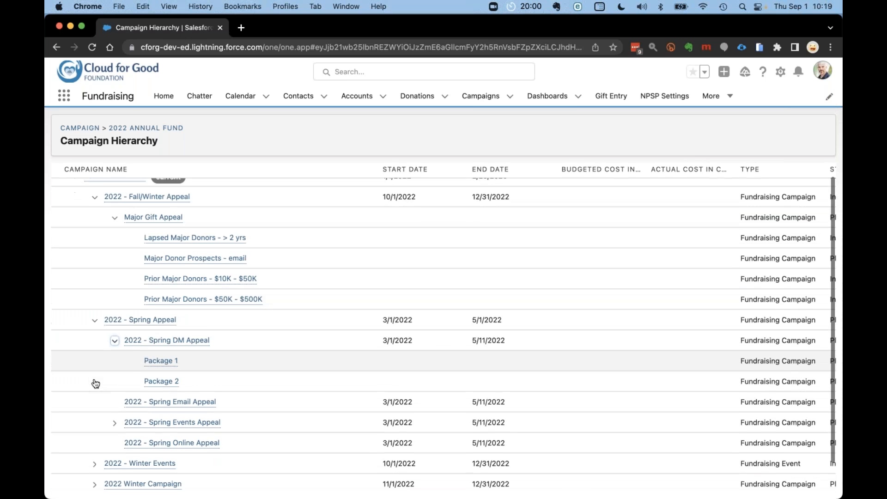
scroll("down", 3)
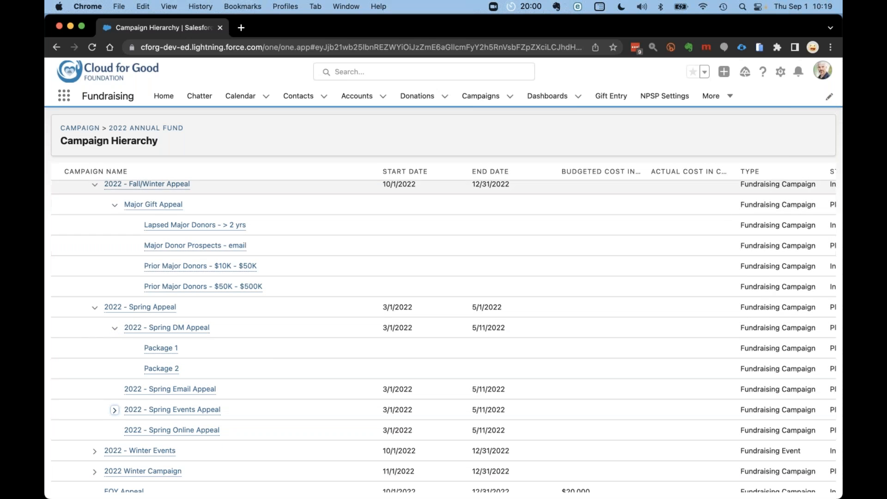
mouse_move(306, 330)
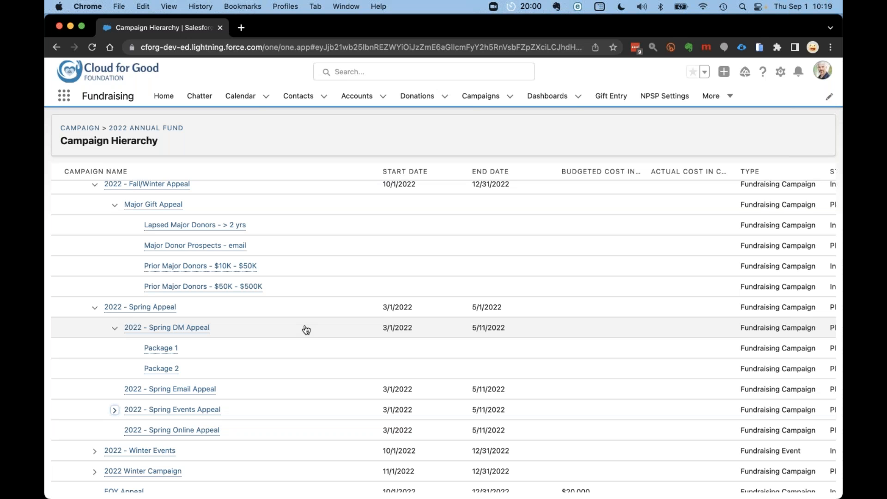
mouse_move(273, 151)
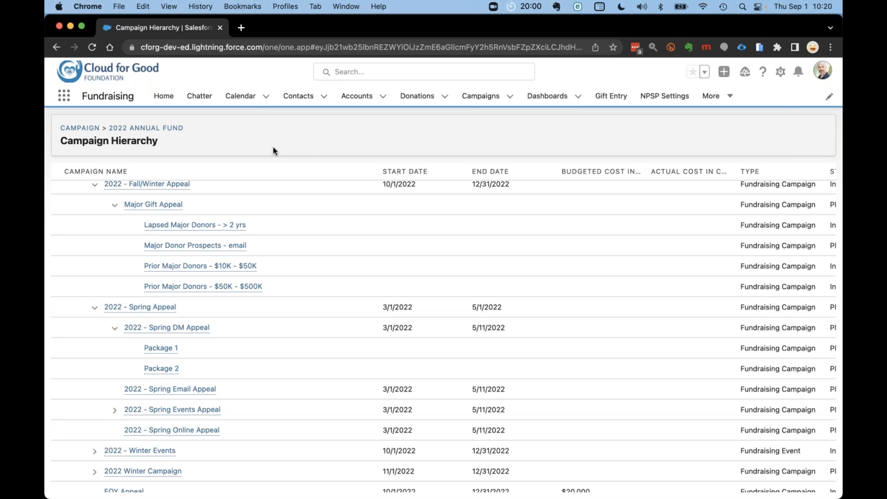
mouse_move(305, 148)
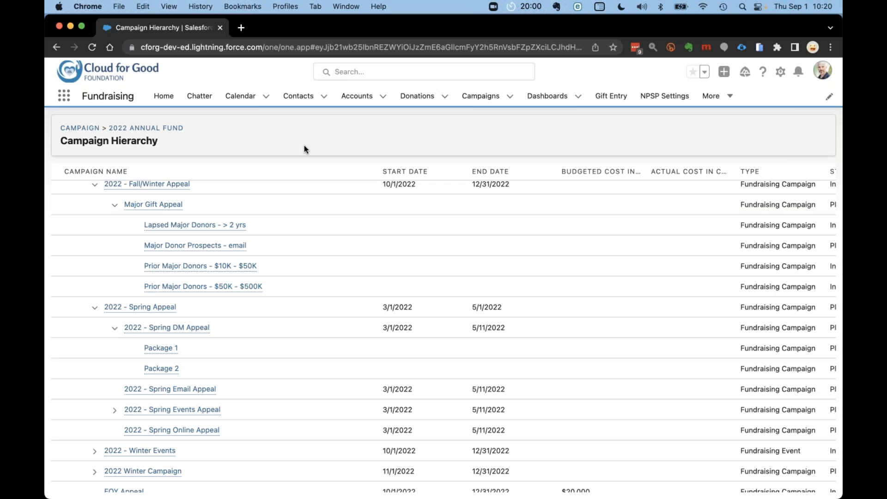
mouse_move(547, 95)
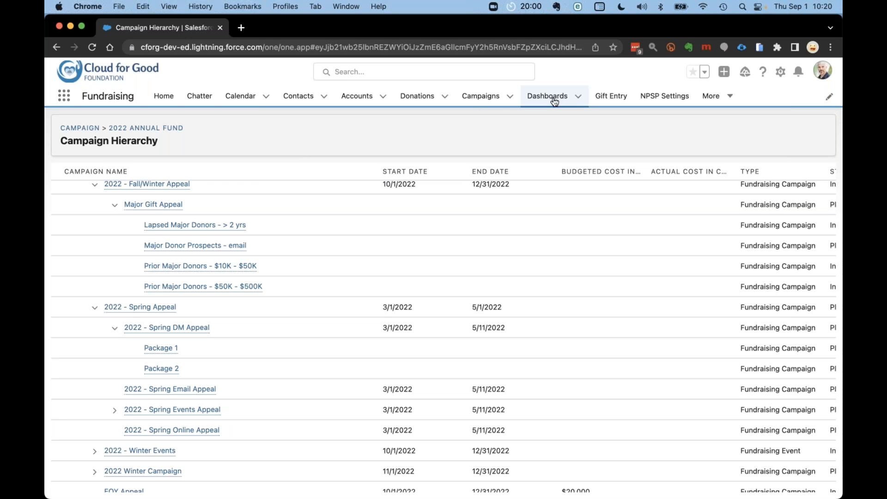
Open the Fundraising Dashboard and scroll down to the Grants by Stage chart
left_click(547, 96)
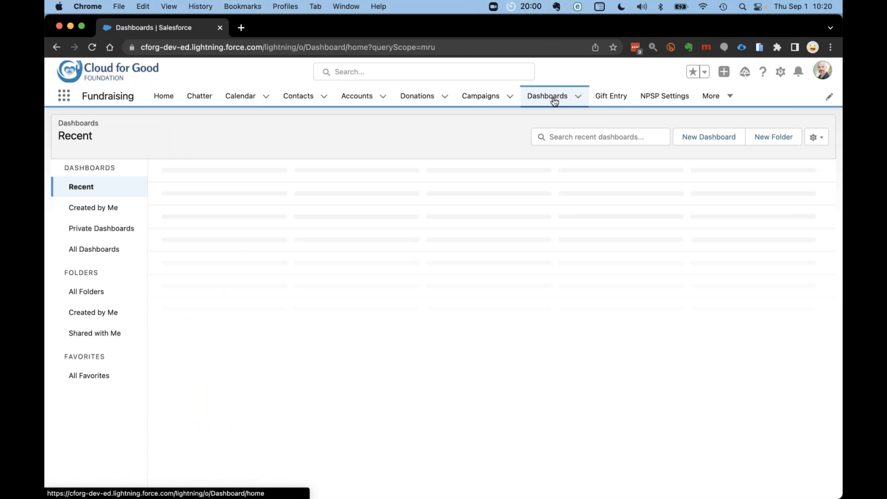
left_click(547, 96)
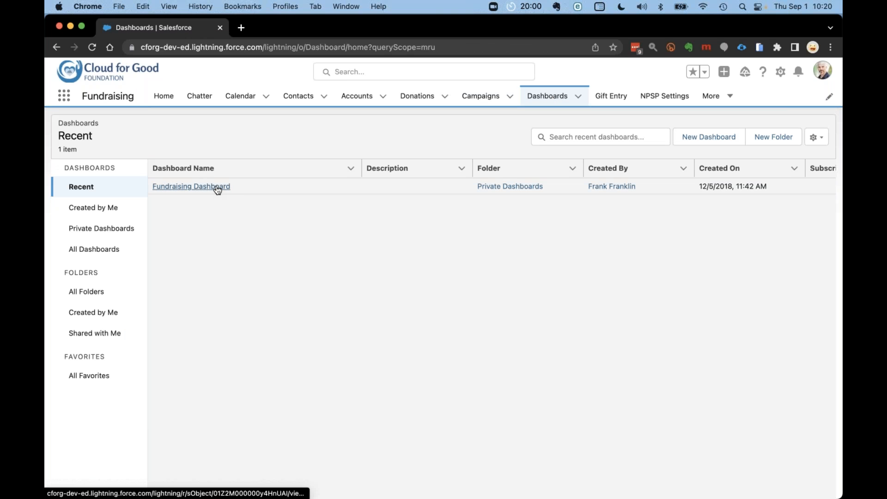
left_click(191, 186)
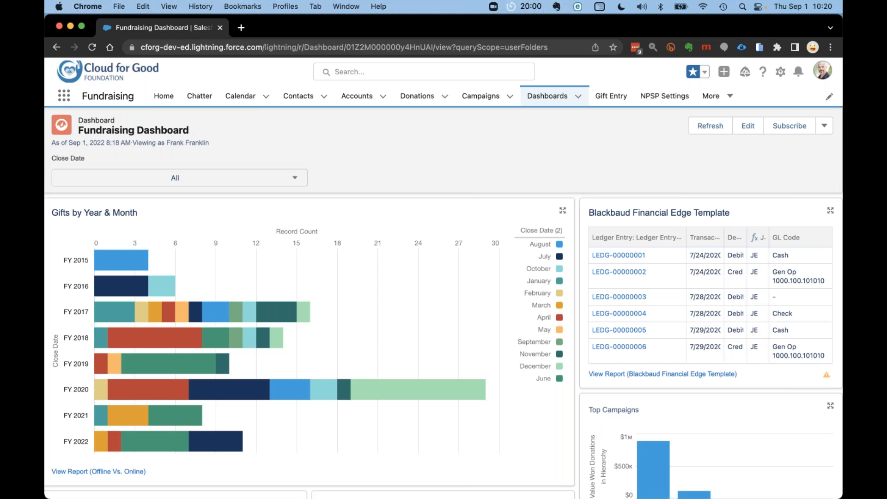
scroll("down", 3)
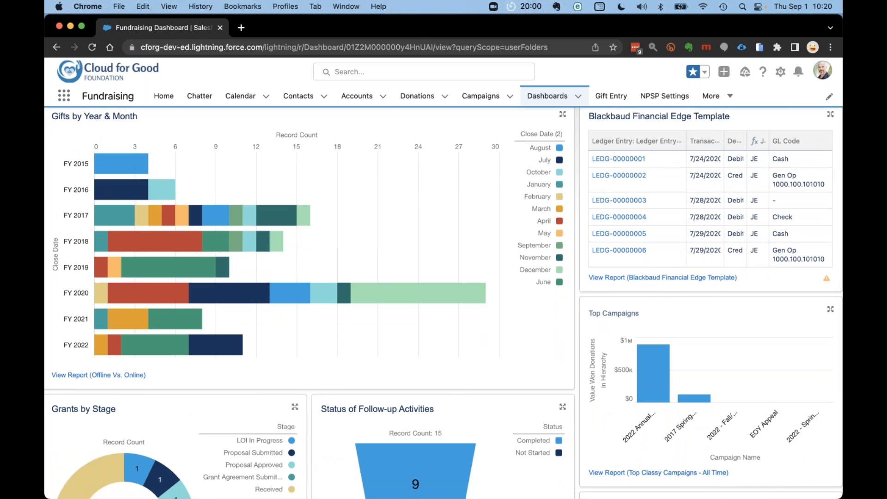
mouse_move(587, 131)
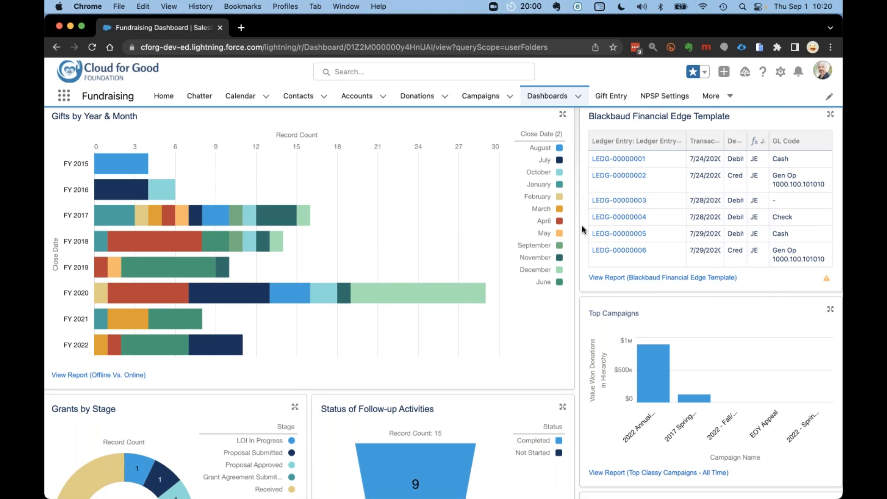
mouse_move(576, 161)
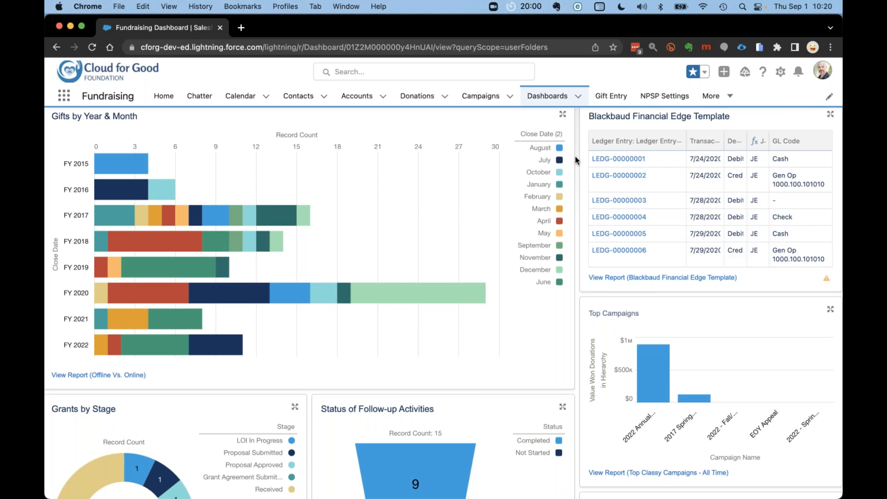
mouse_move(576, 161)
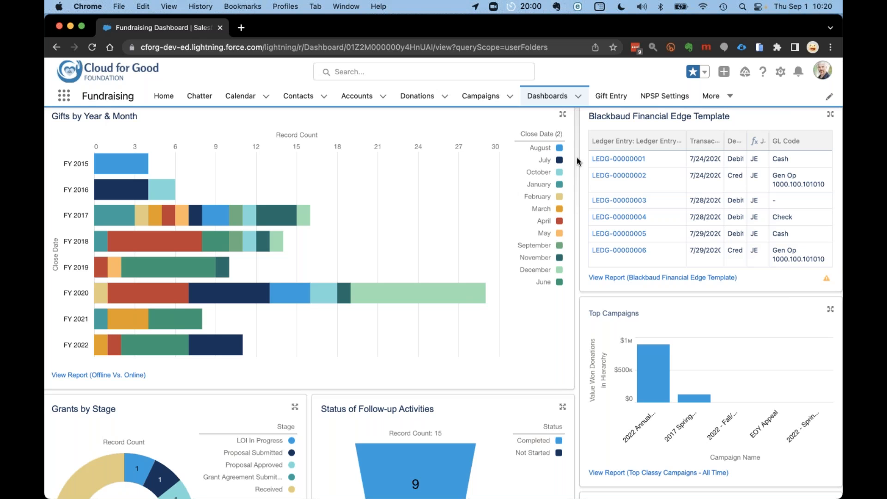
mouse_move(393, 225)
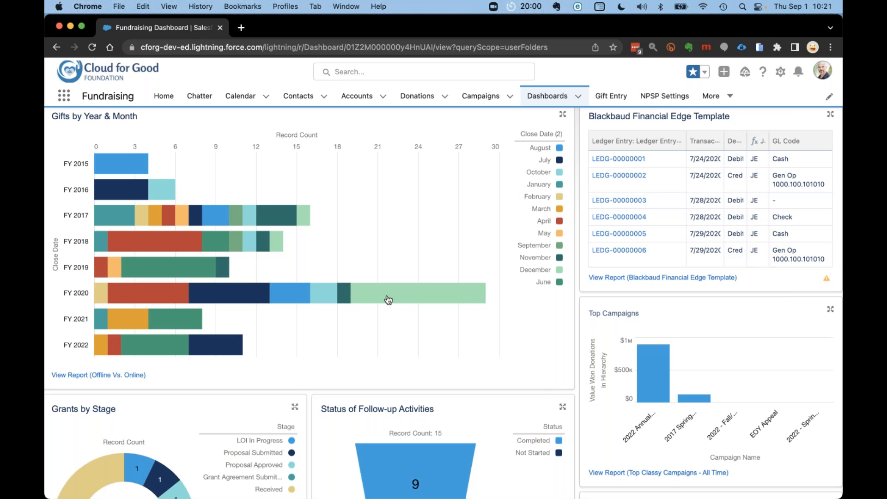
mouse_move(331, 372)
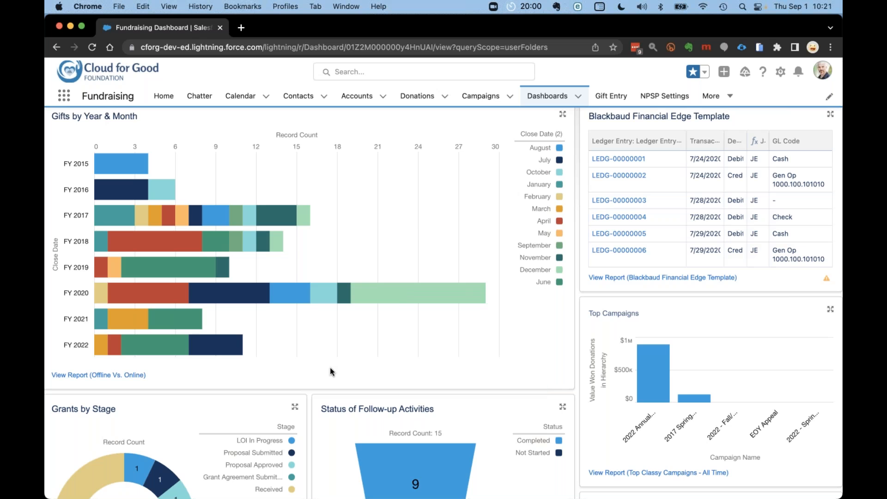
scroll("down", 3)
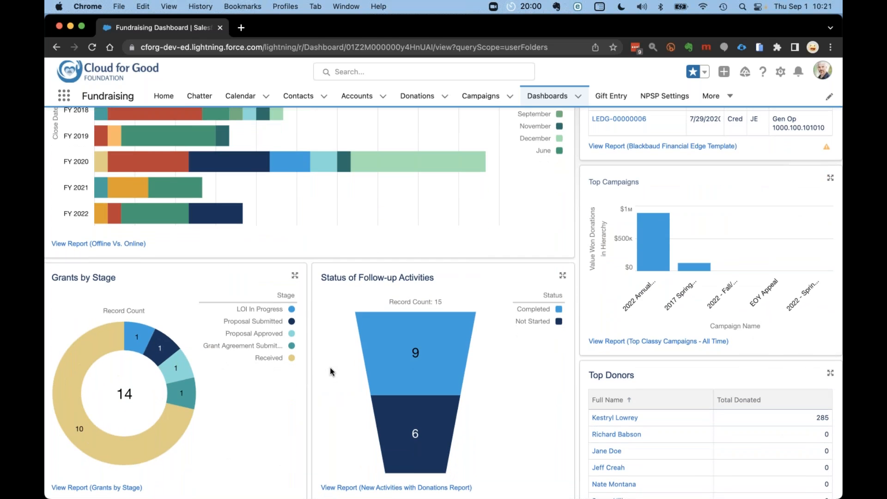
mouse_move(254, 435)
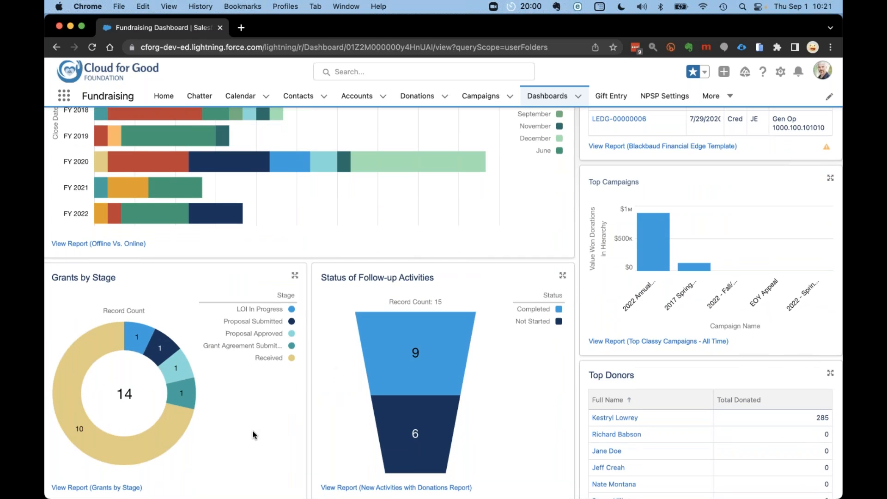
scroll("down", 3)
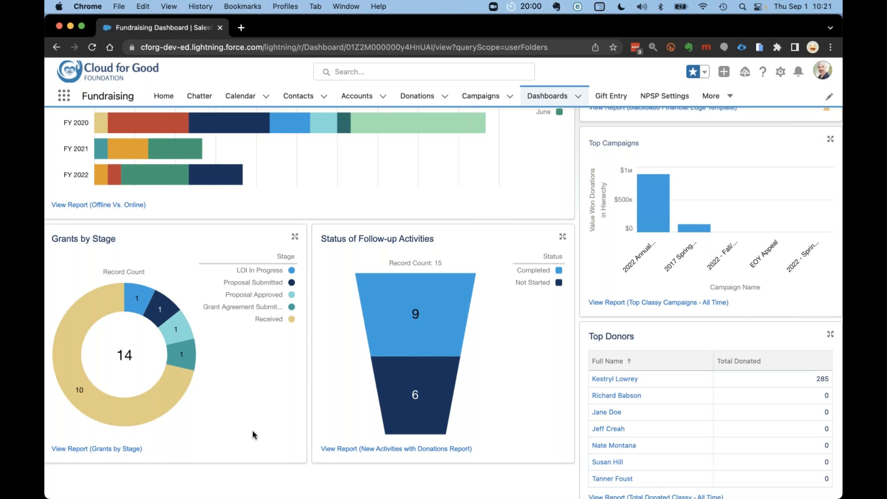
mouse_move(96, 449)
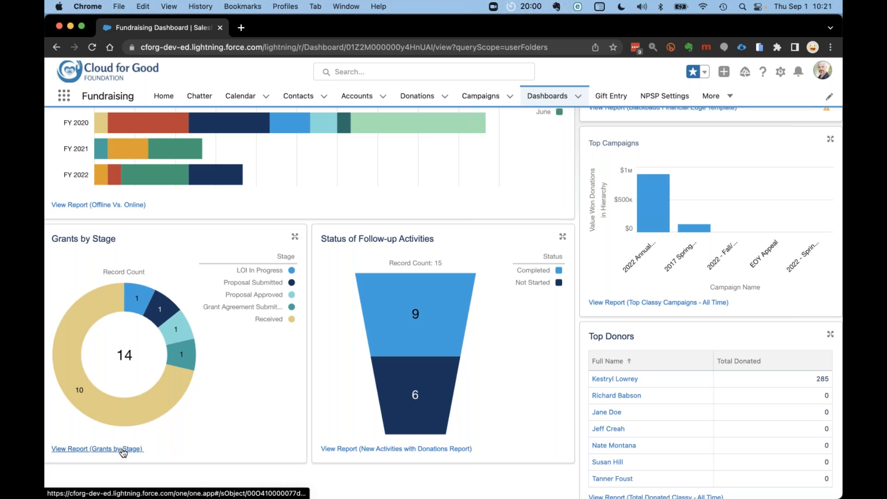
Open the Grants by Stage report and scroll through its 14 grants by stage
left_click(97, 449)
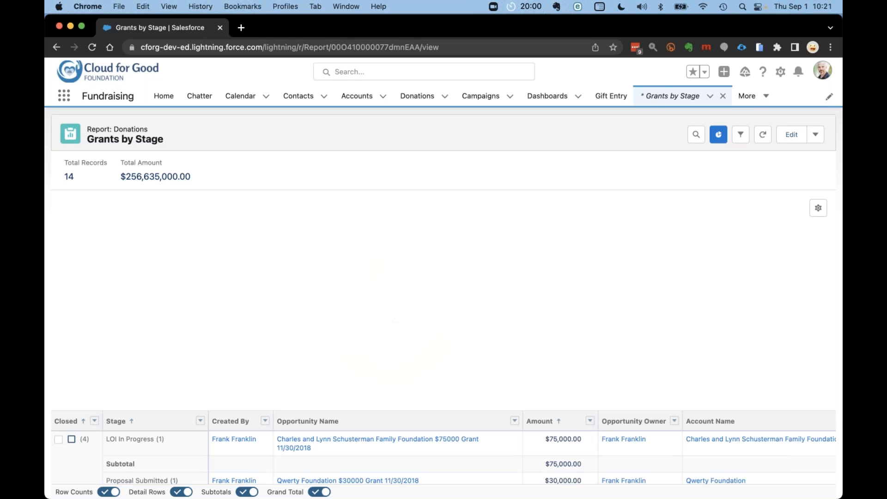
left_click(718, 134)
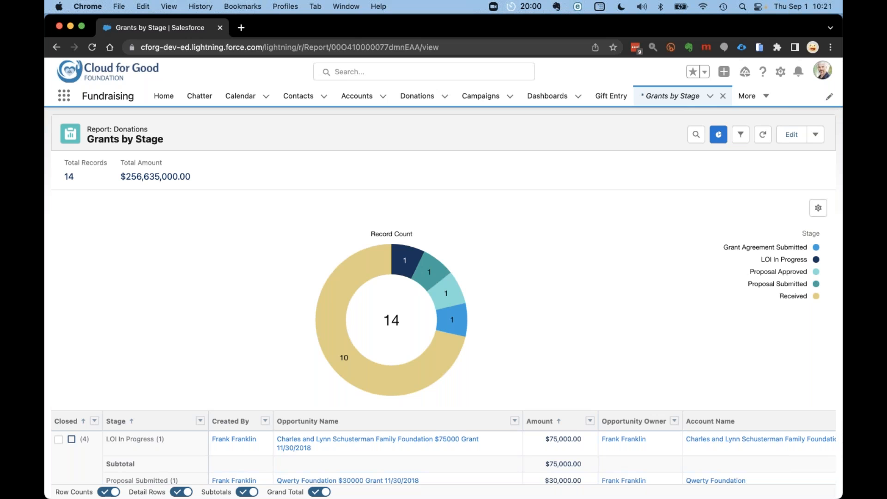
mouse_move(125, 331)
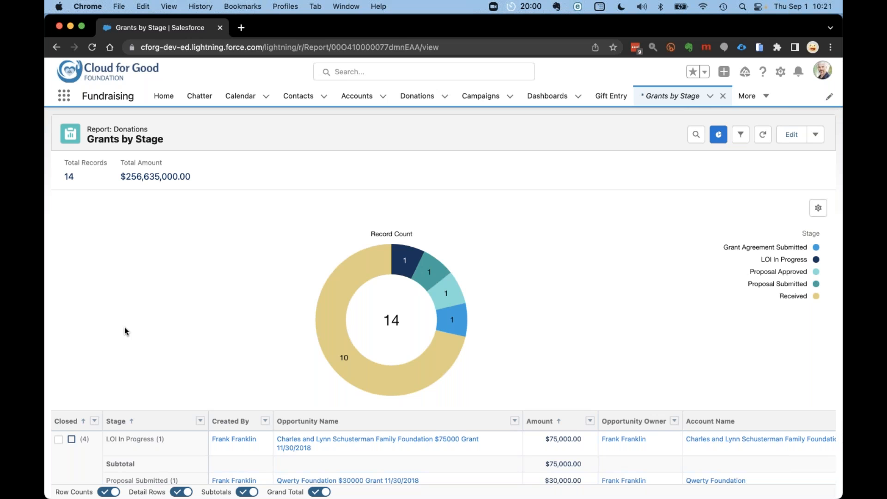
scroll("down", 3)
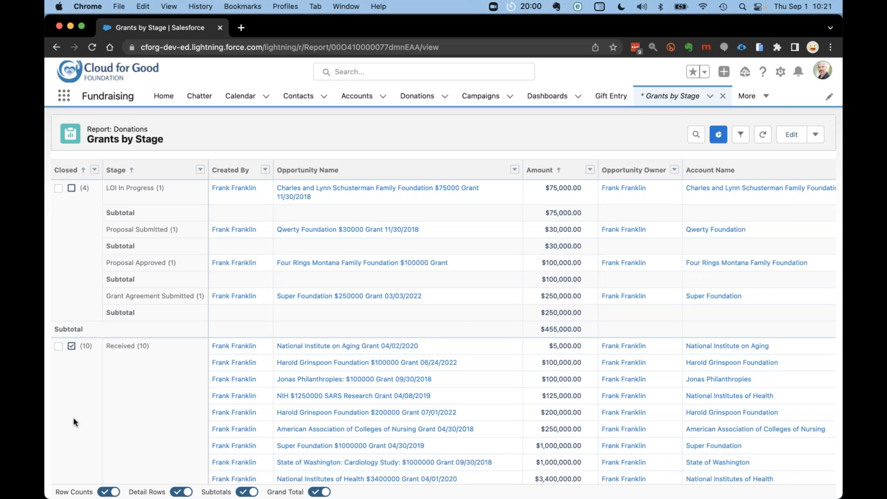
mouse_move(75, 230)
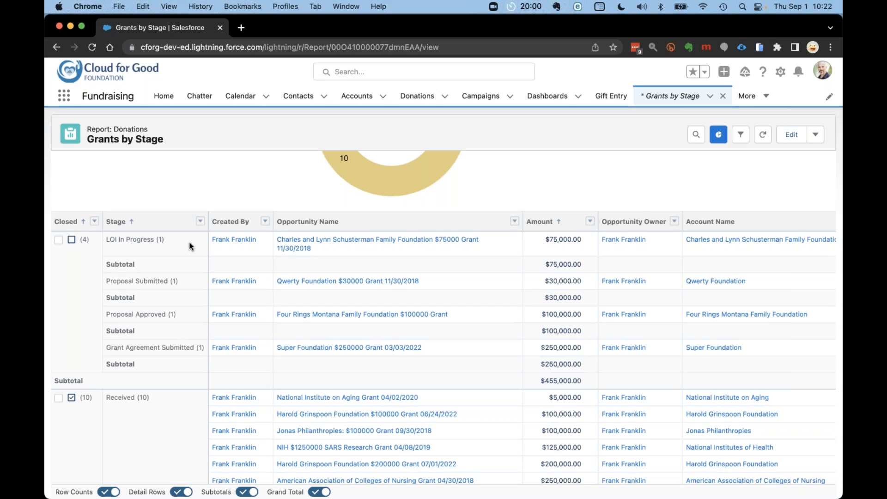
mouse_move(166, 360)
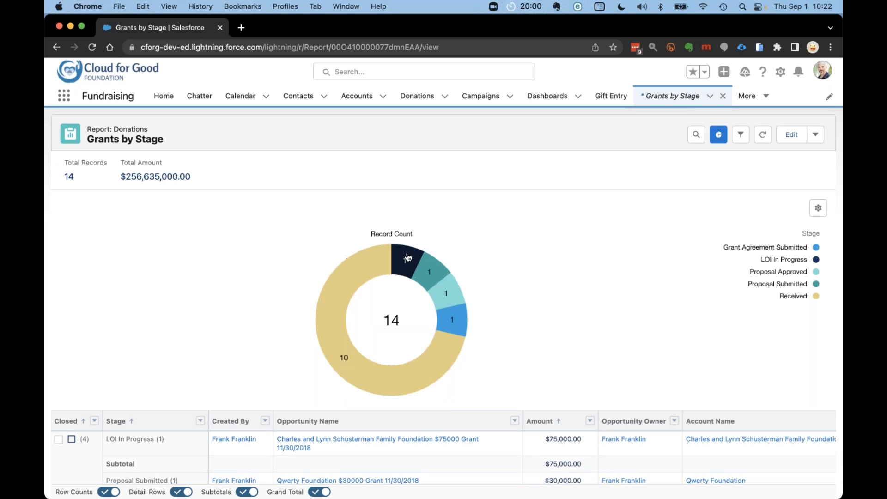
mouse_move(421, 283)
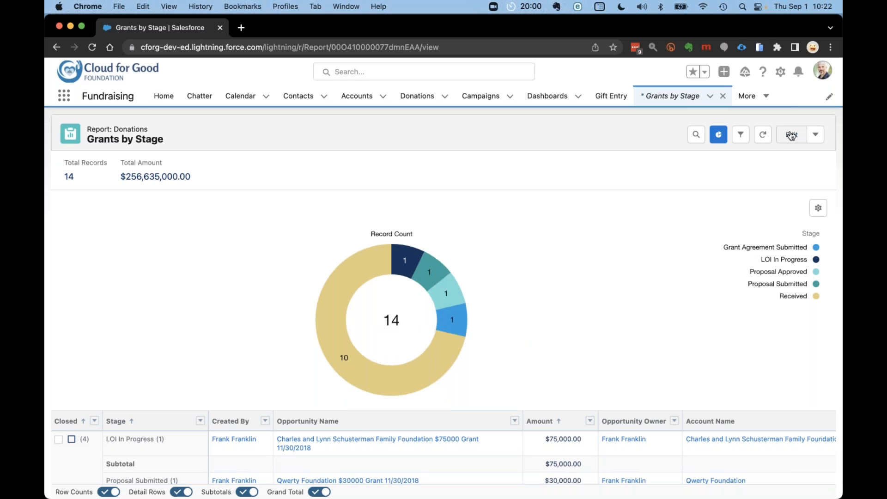
Edit the Grants by Stage report in Report Builder
left_click(791, 134)
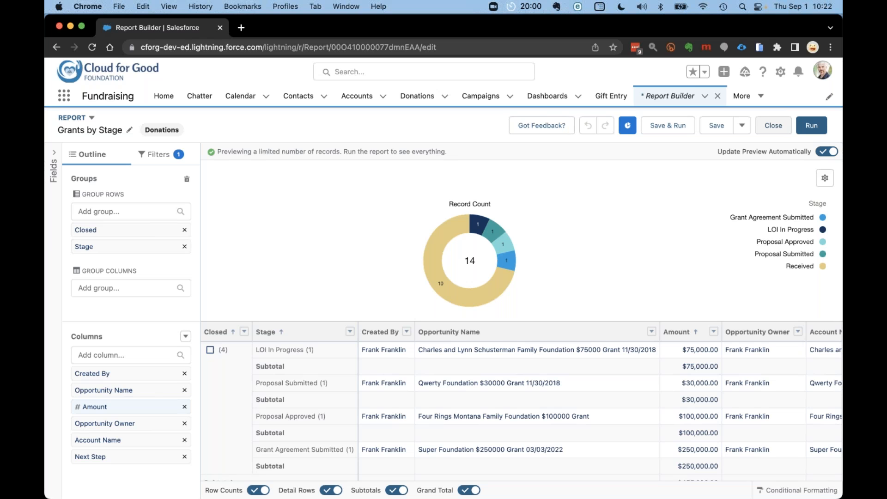
mouse_move(457, 128)
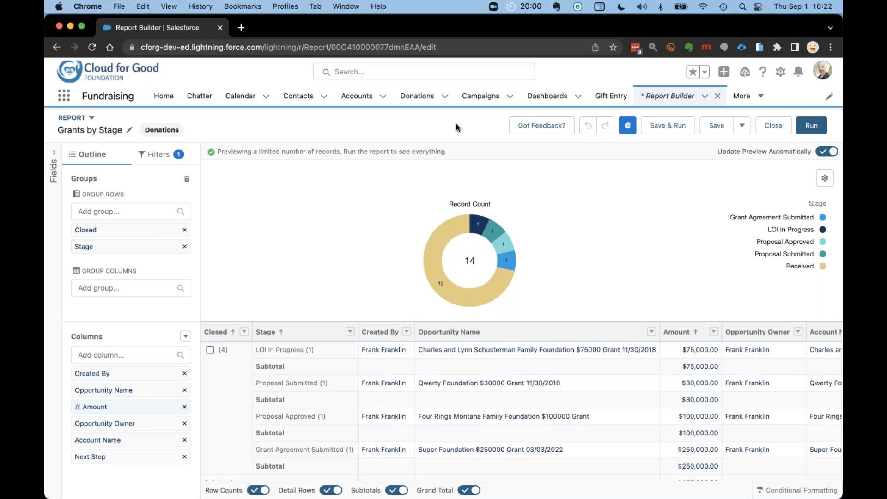
mouse_move(232, 135)
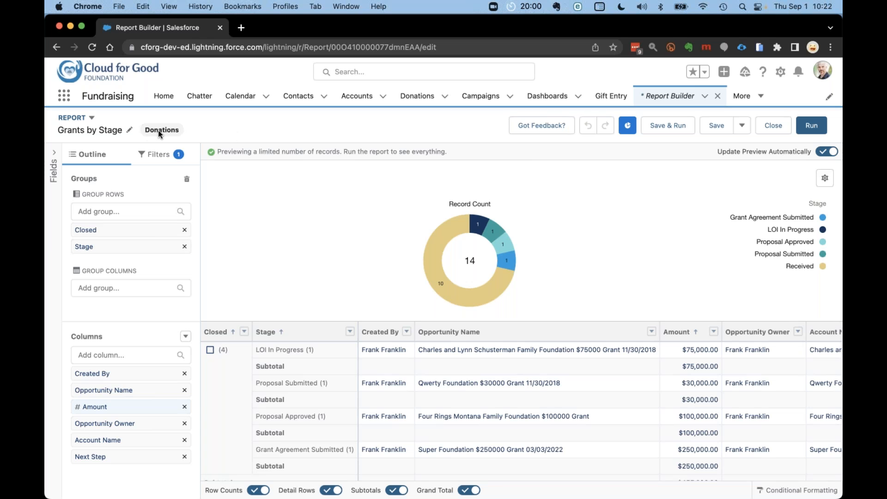
mouse_move(209, 123)
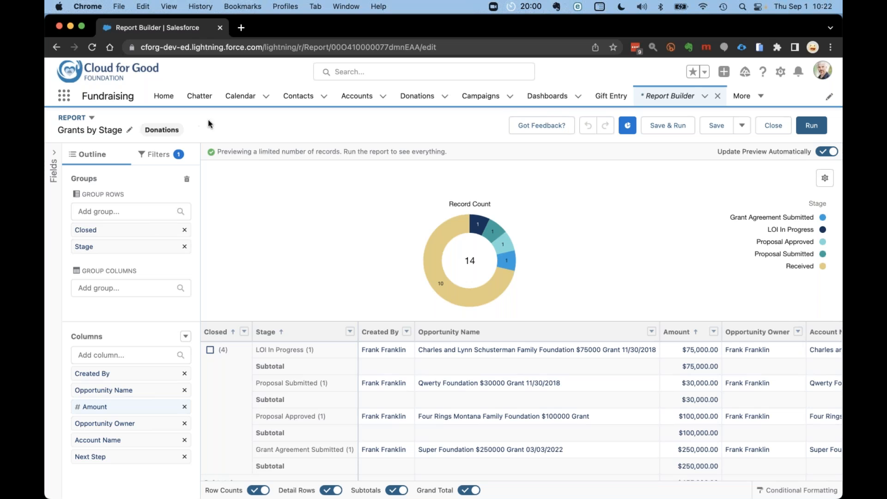
mouse_move(211, 129)
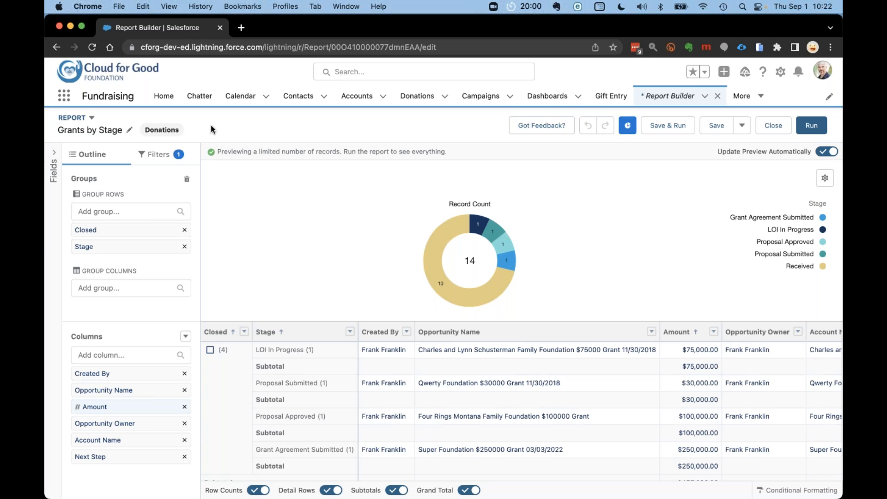
mouse_move(53, 156)
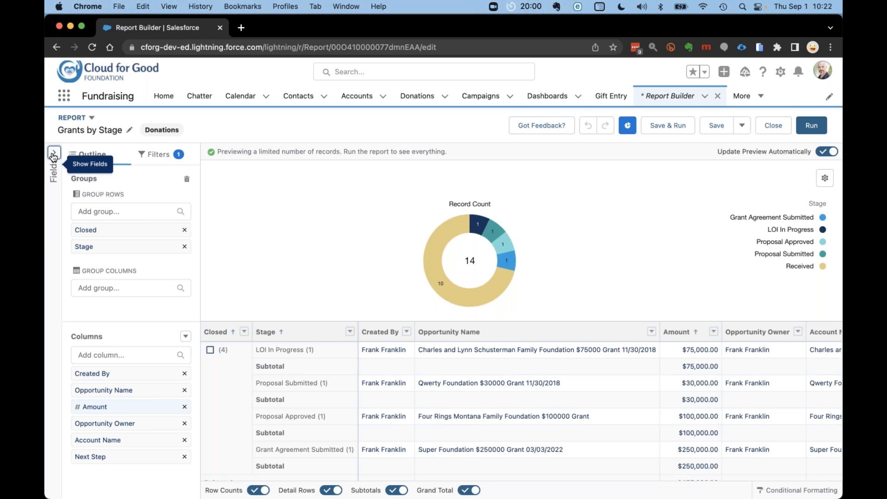
left_click(54, 154)
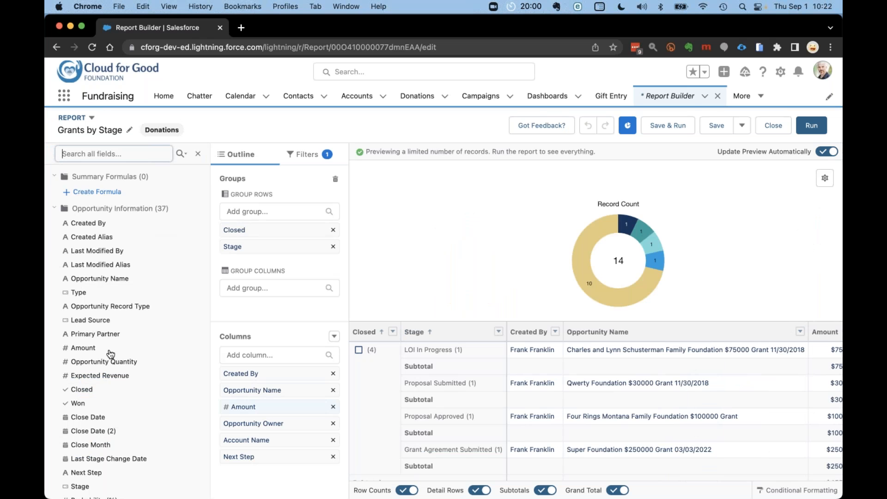
scroll("down", 3)
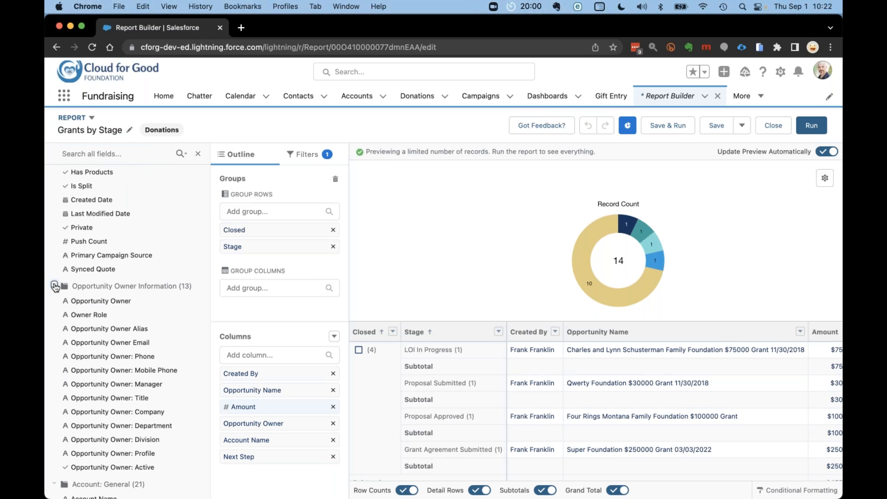
left_click(54, 285)
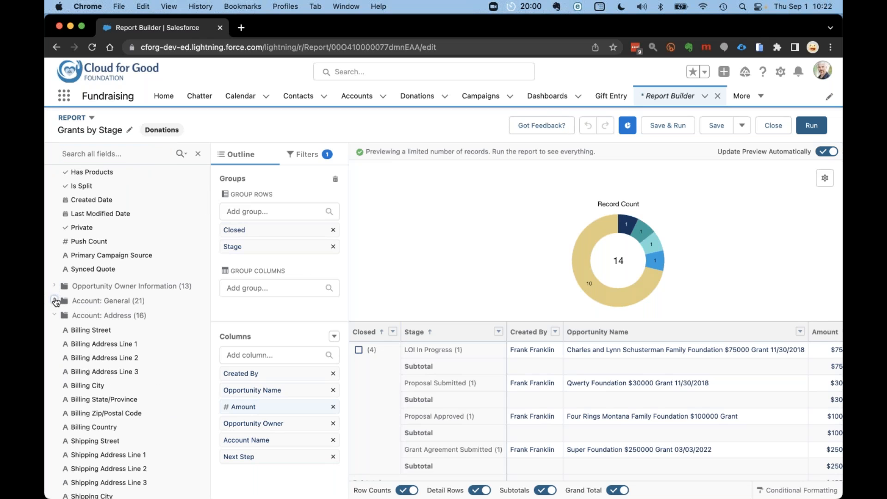
left_click(55, 315)
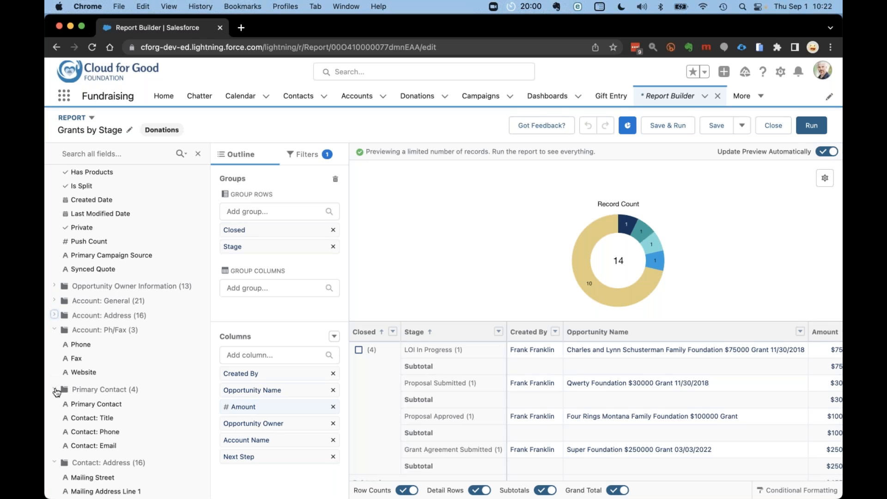
scroll("down", 3)
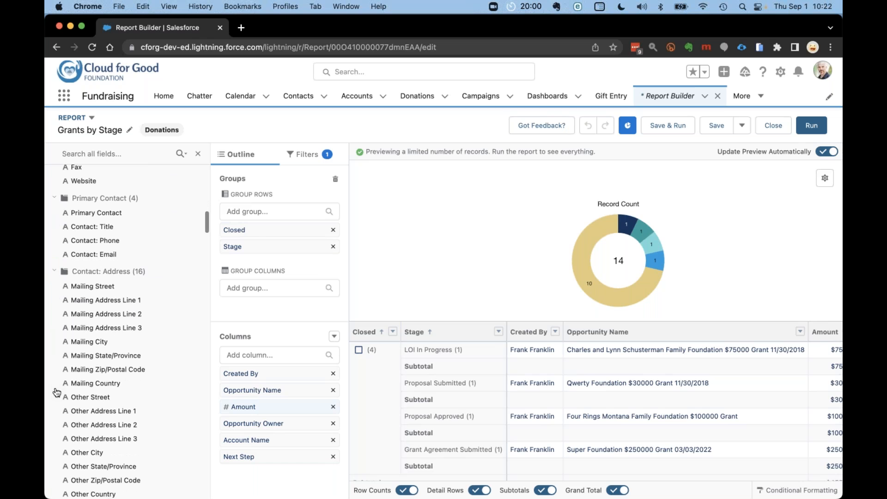
mouse_move(61, 390)
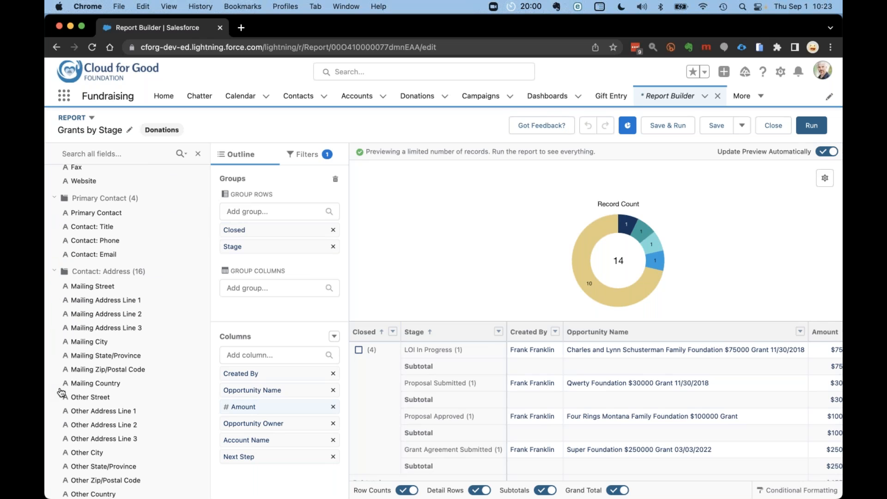
mouse_move(83, 344)
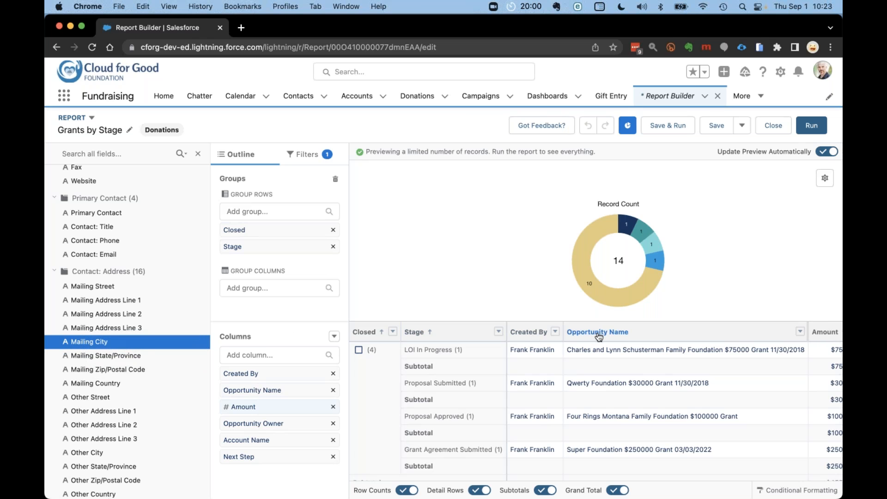
mouse_move(358, 249)
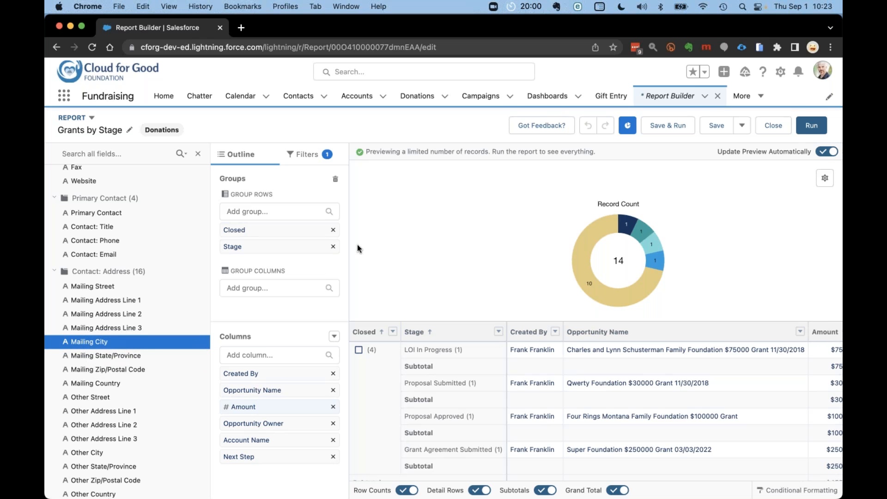
mouse_move(262, 192)
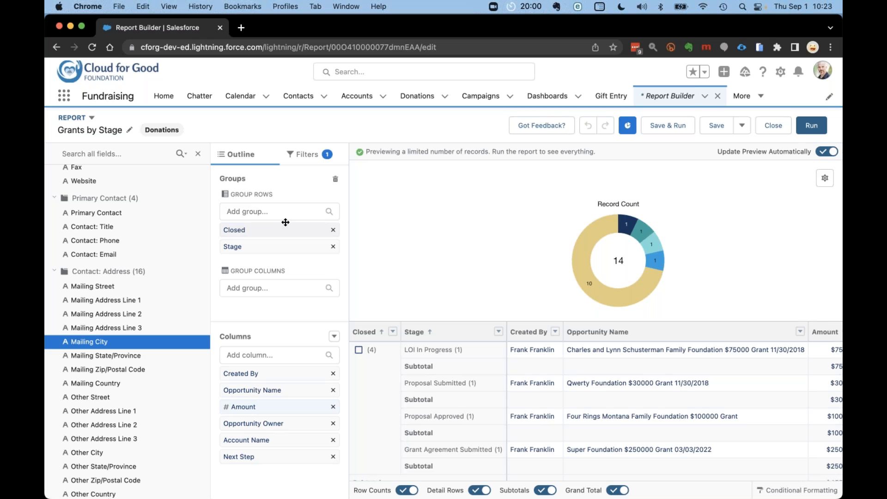
mouse_move(278, 250)
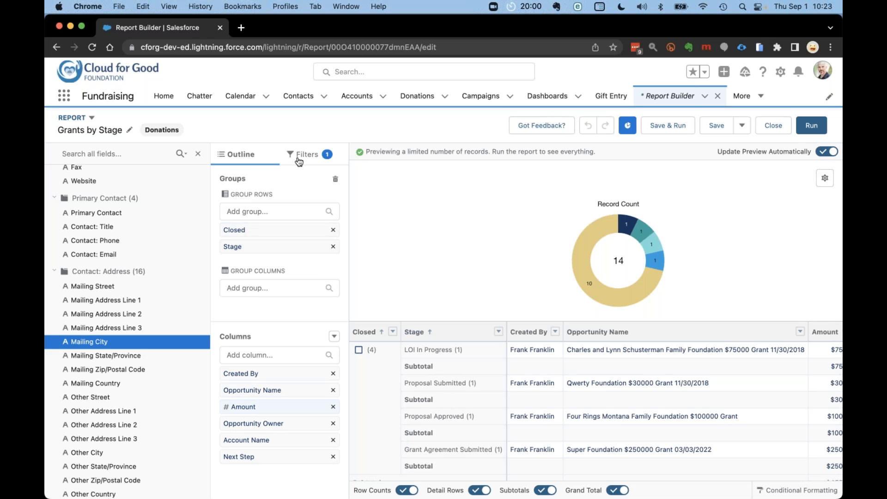
Show the report's filters, including record type equals Grant
left_click(307, 154)
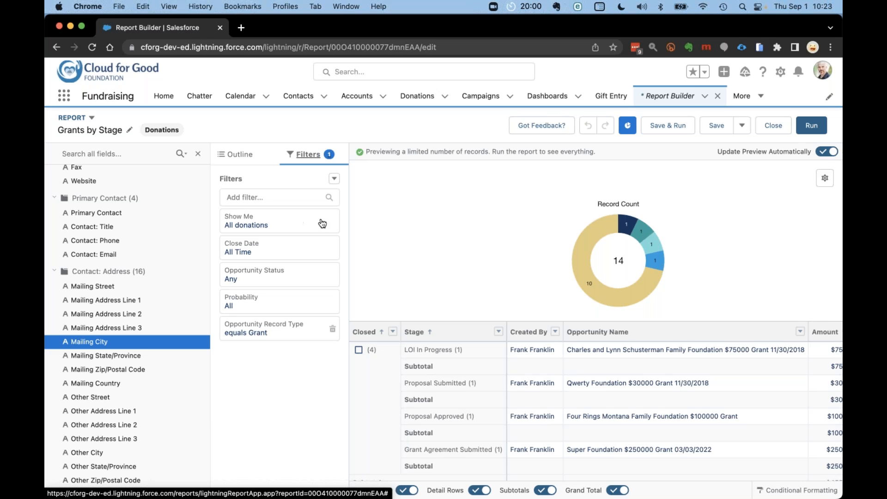
mouse_move(342, 282)
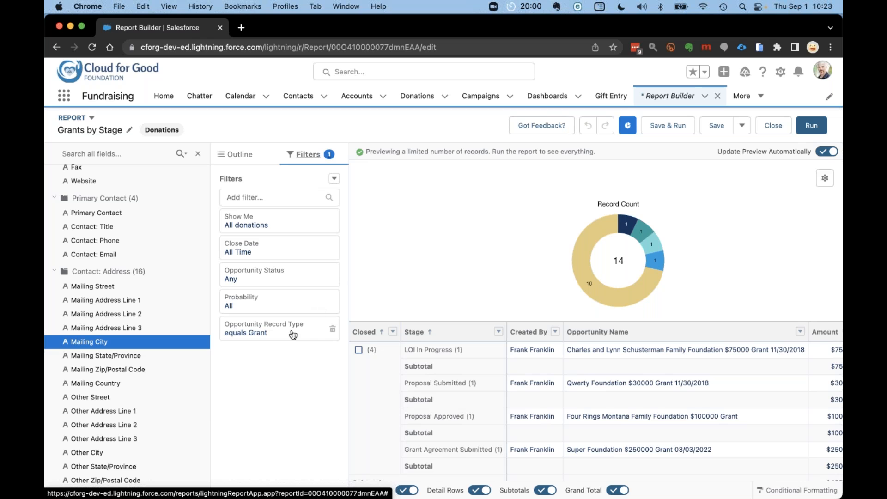
mouse_move(293, 335)
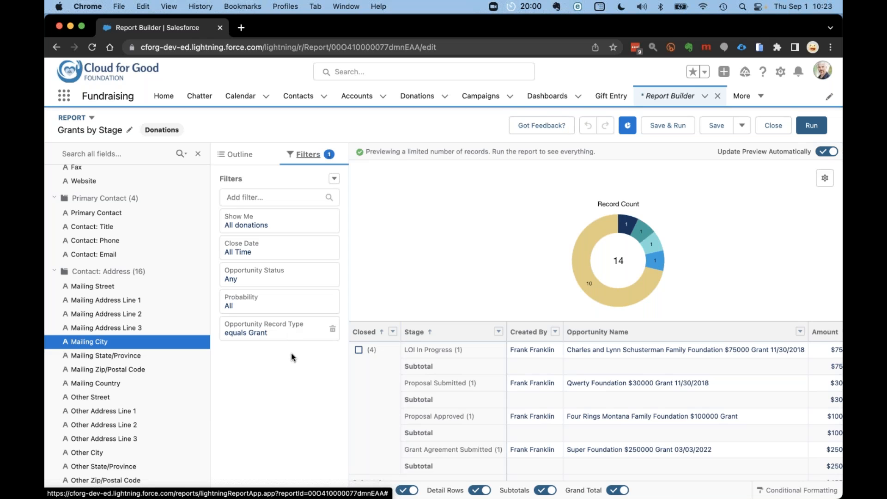
mouse_move(297, 405)
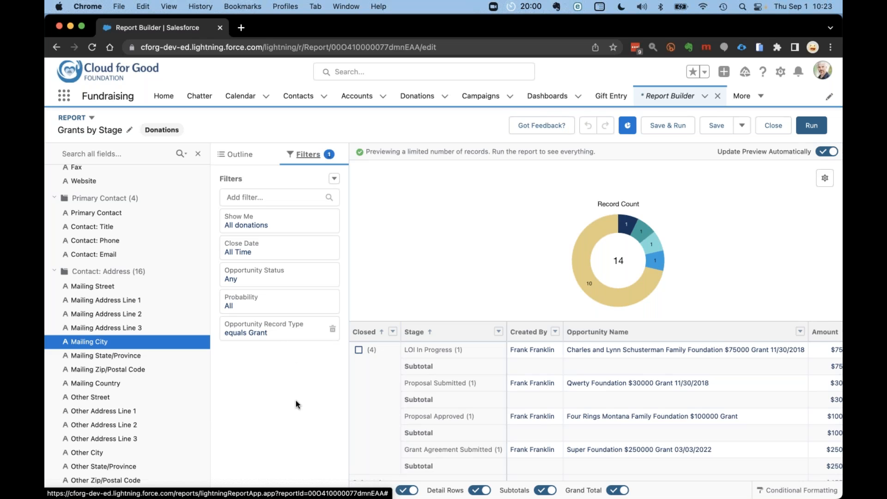
mouse_move(266, 163)
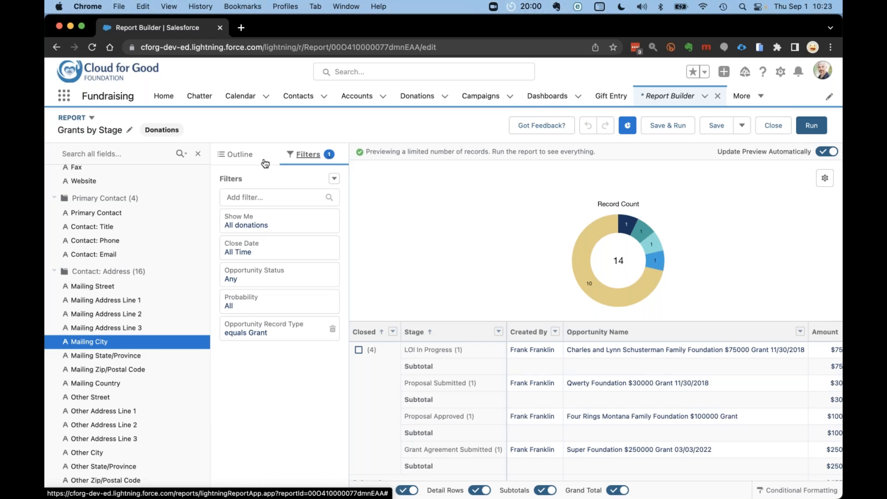
Collapse the Fields panel, then open and close the chart settings without changes
left_click(54, 152)
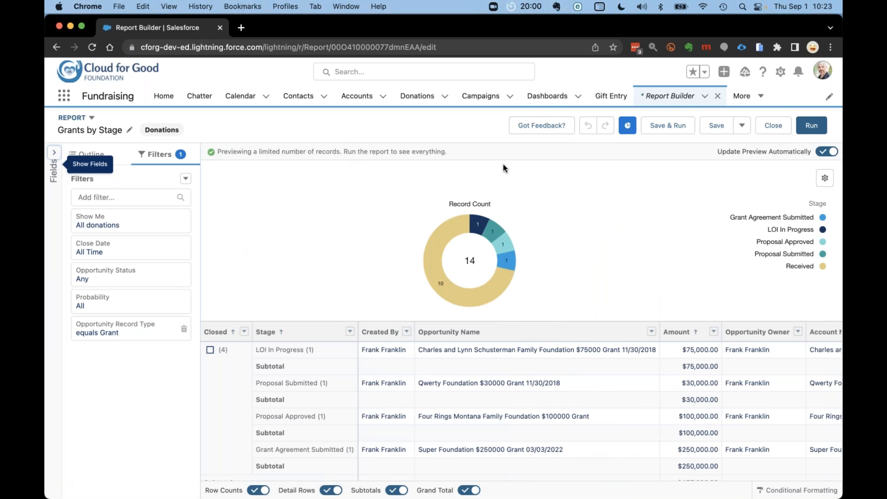
mouse_move(800, 182)
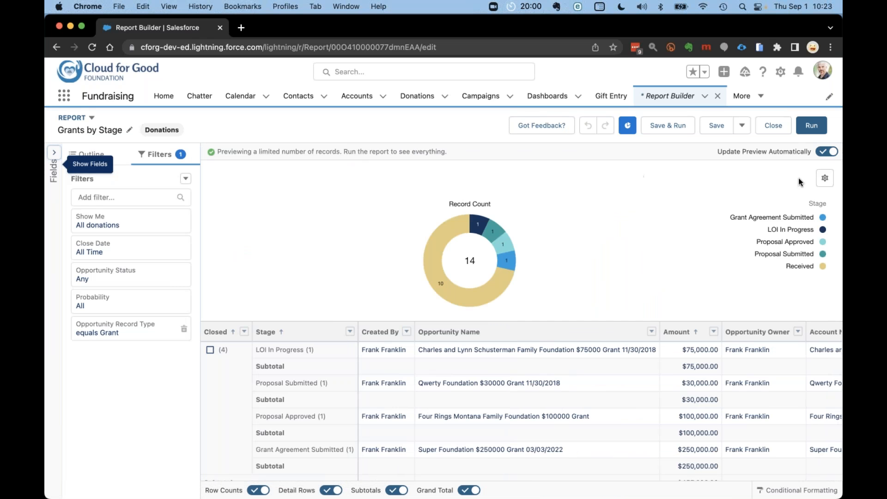
left_click(824, 177)
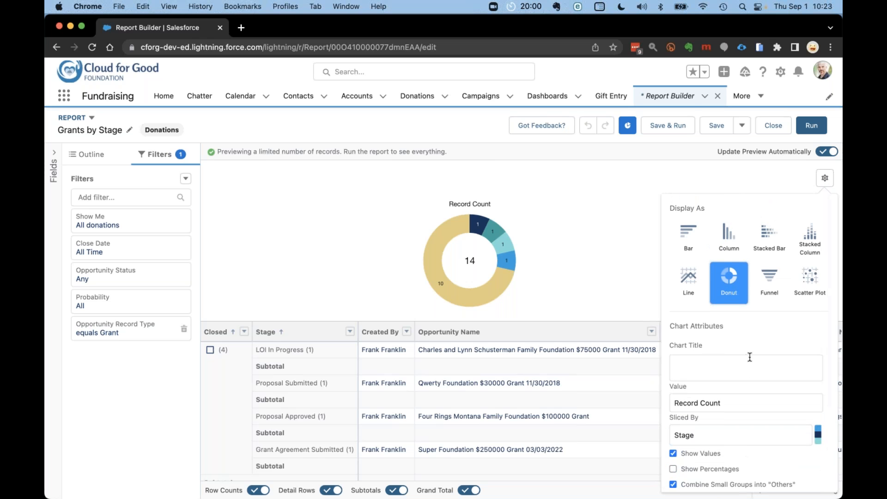
left_click(824, 177)
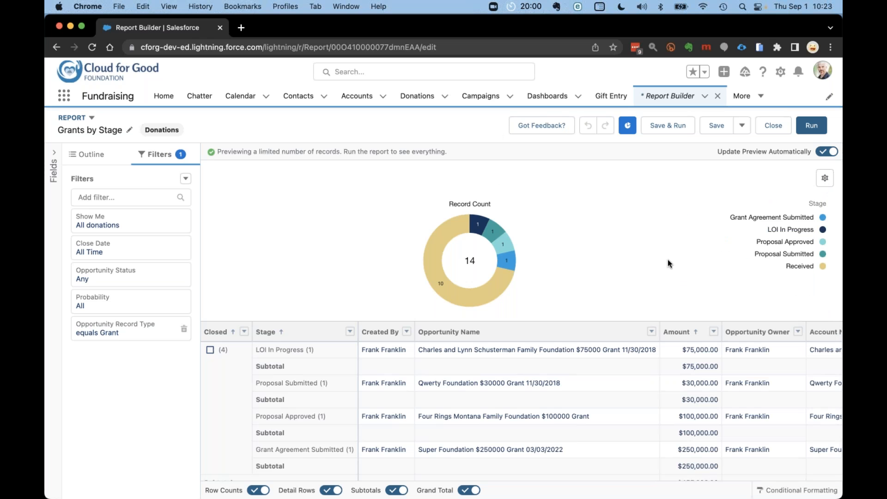
mouse_move(433, 172)
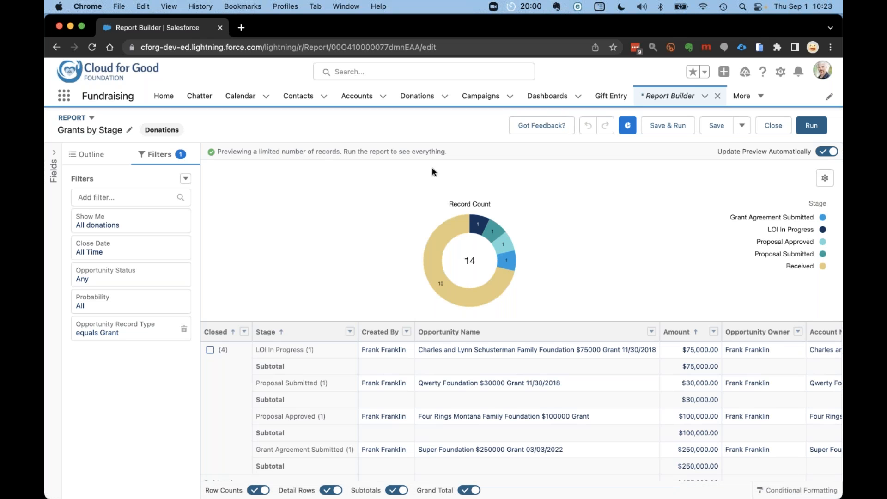
mouse_move(419, 124)
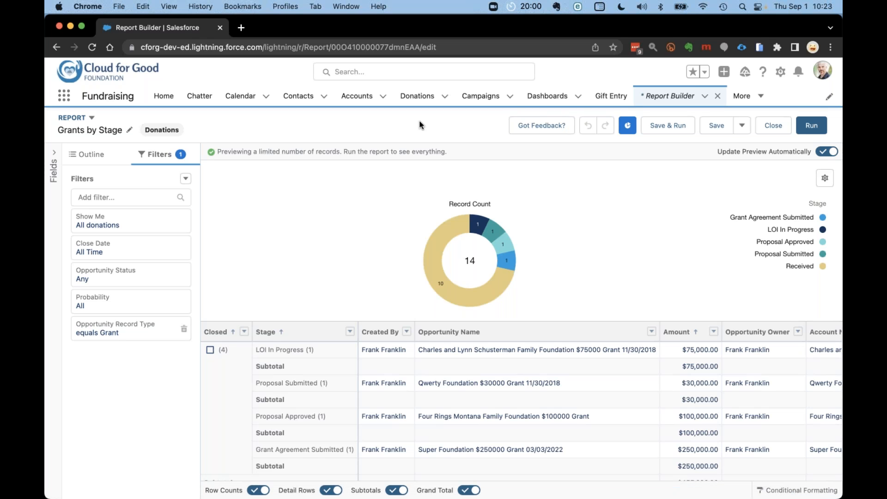
mouse_move(564, 129)
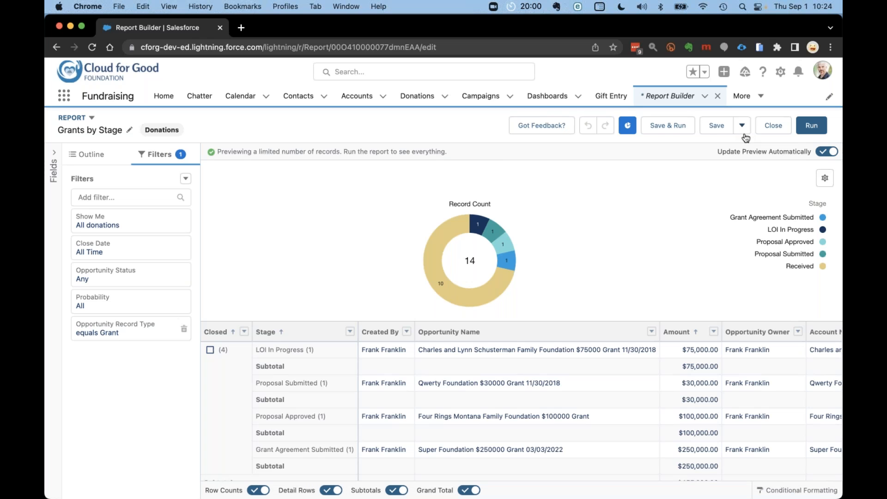
Close Report Builder and scroll back up on the Fundraising Dashboard
left_click(773, 126)
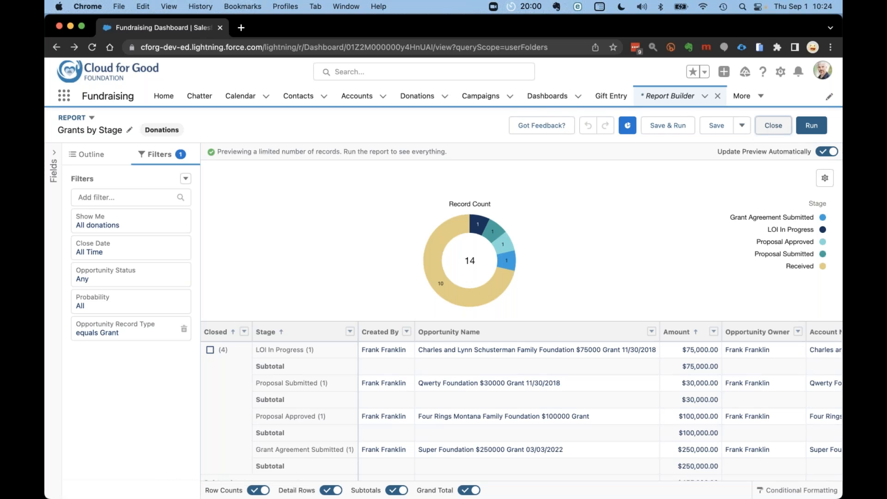
left_click(547, 96)
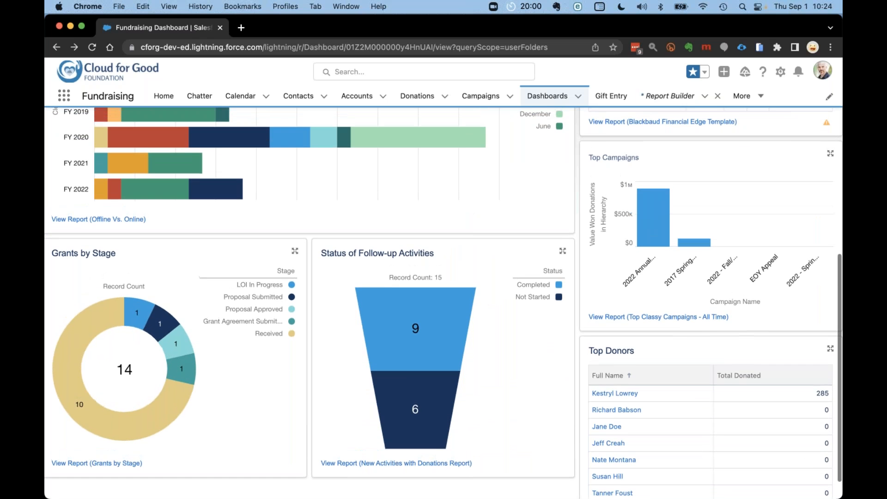
scroll("up", 3)
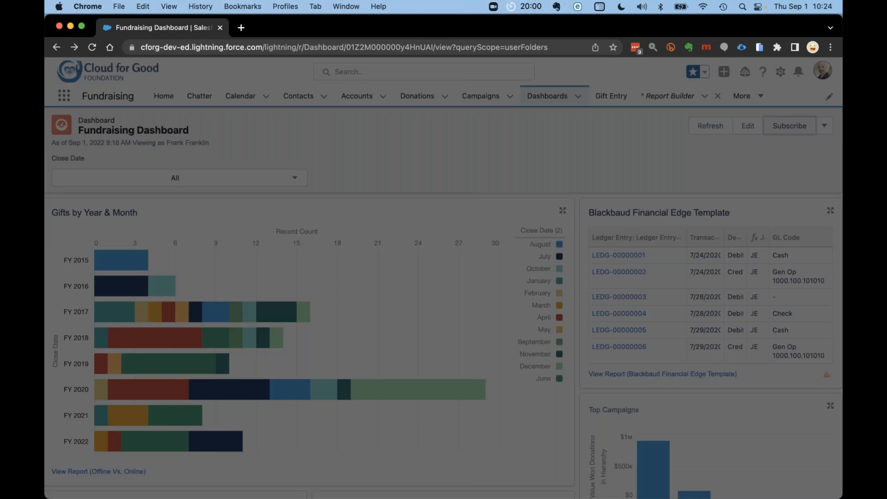
left_click(789, 126)
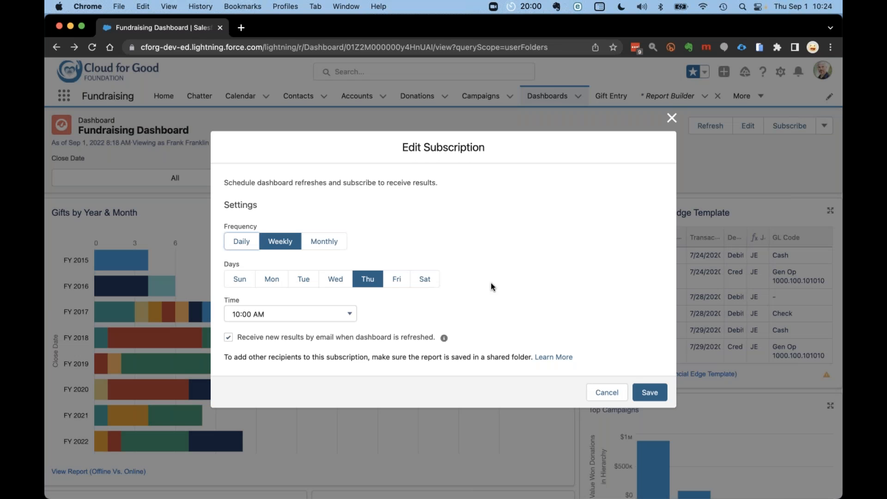
mouse_move(317, 290)
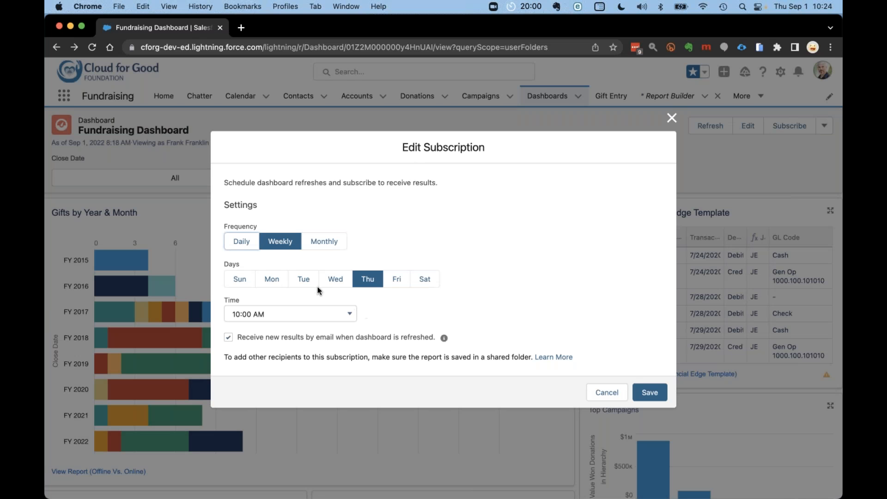
mouse_move(287, 318)
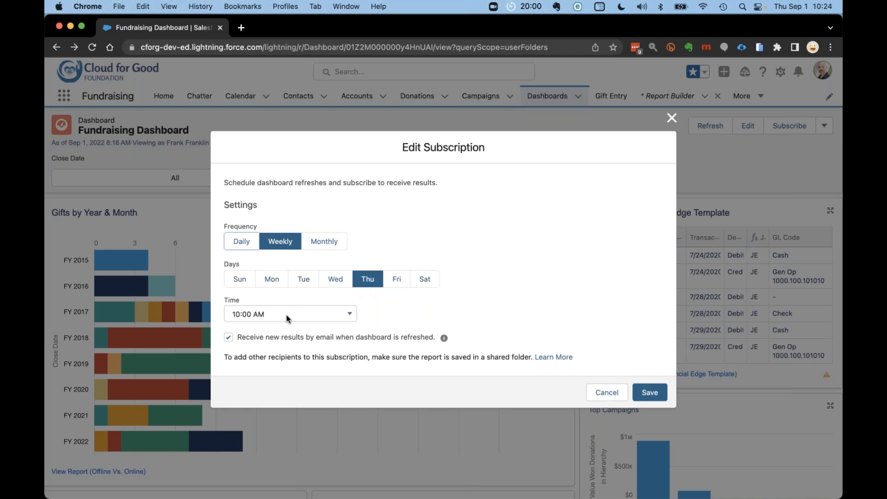
mouse_move(599, 391)
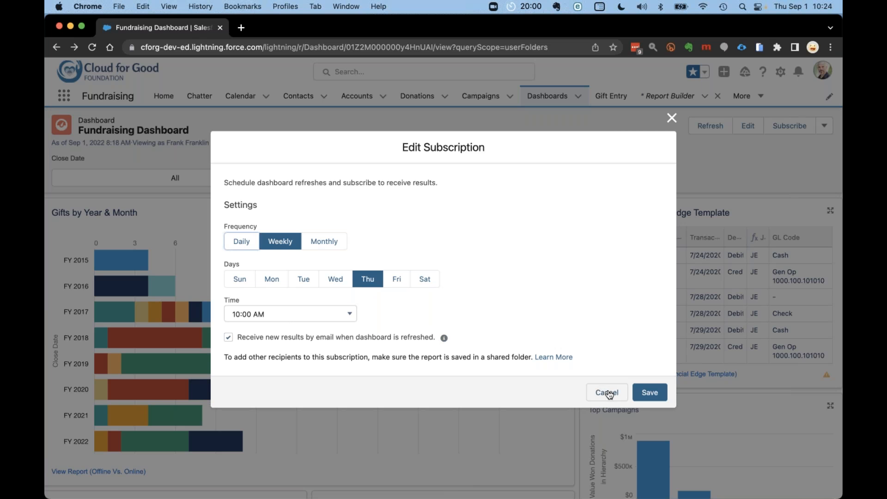
left_click(607, 392)
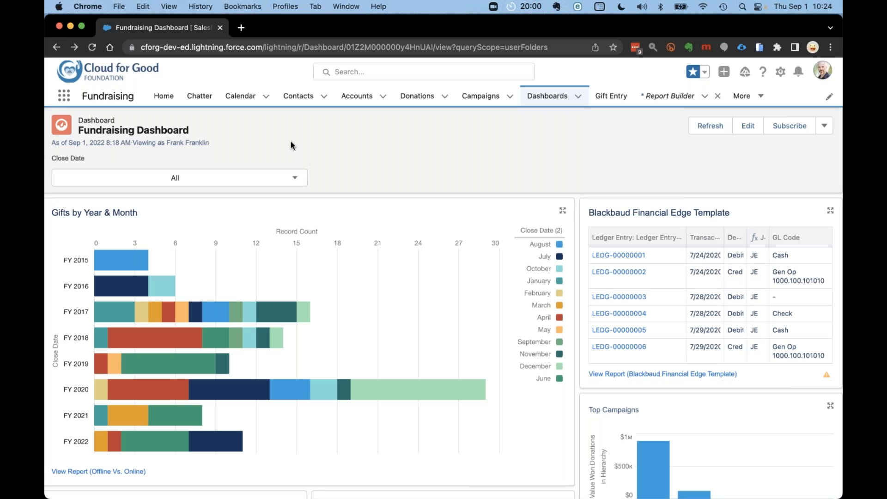